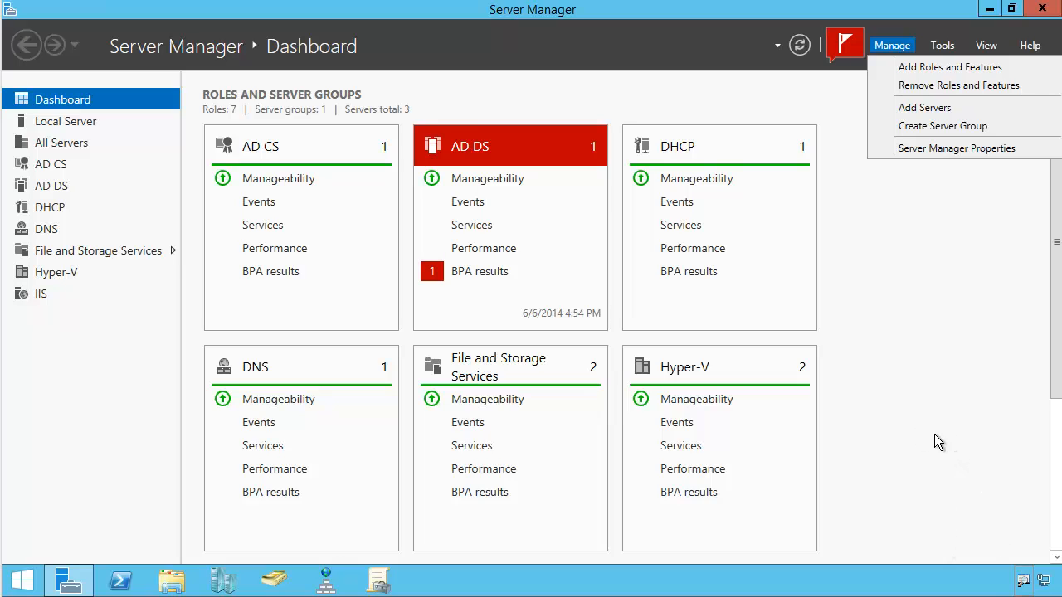
mouse_move(896, 388)
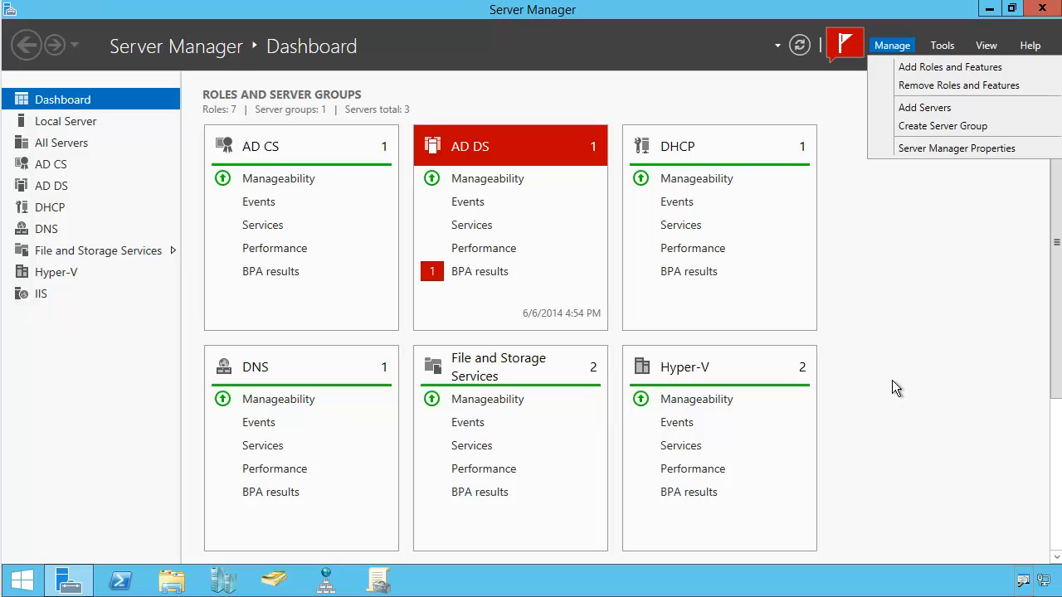
- Reach the Server Roles list for DC.earthfarm.com in the Add Roles and Features wizard, confirming Hyper-V is installed
click(949, 66)
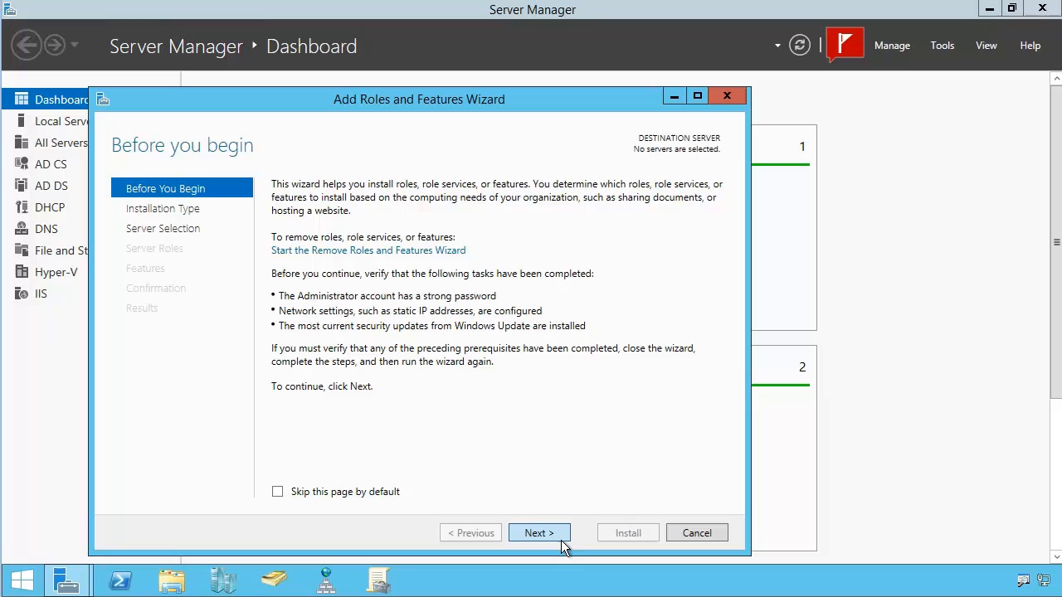
click(539, 533)
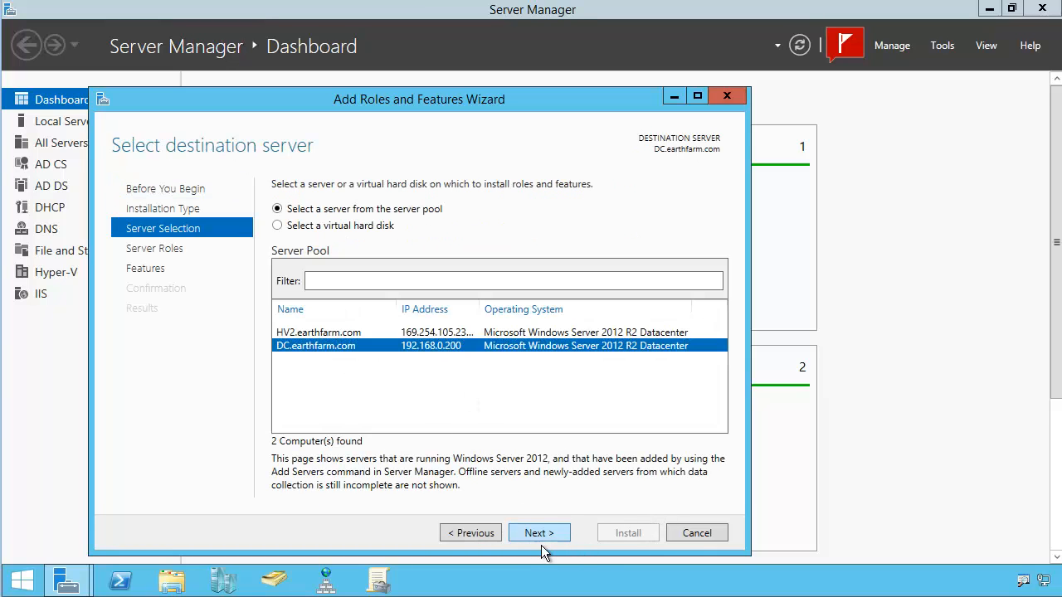
click(538, 533)
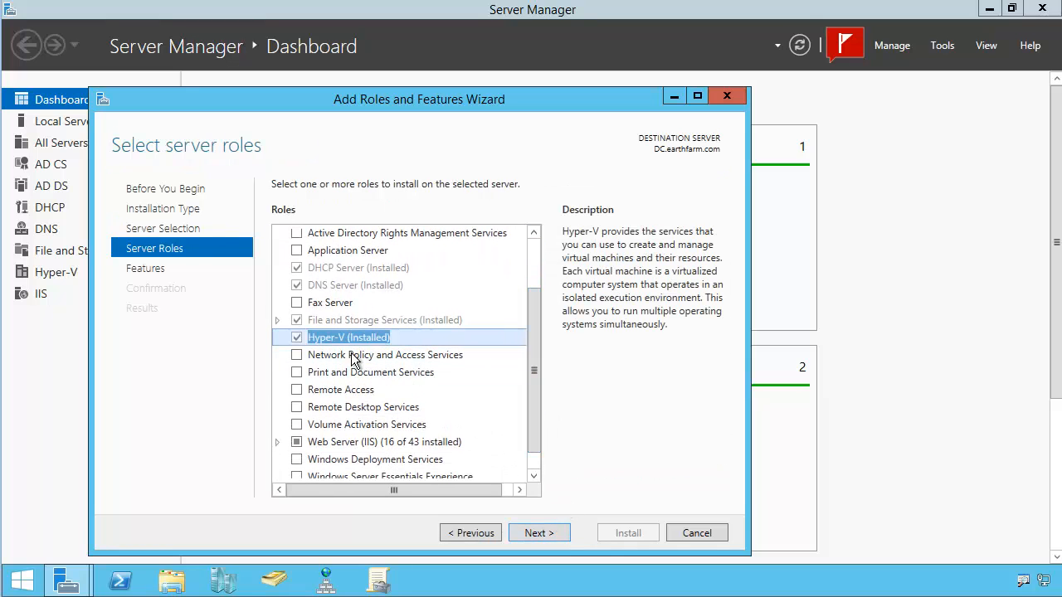
mouse_move(540, 532)
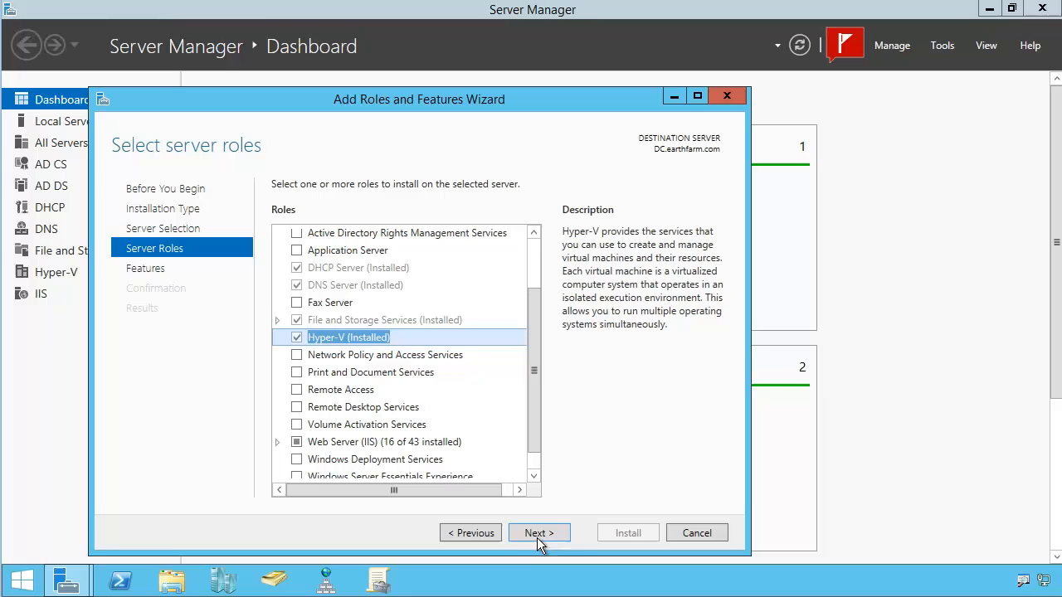
mouse_move(740, 562)
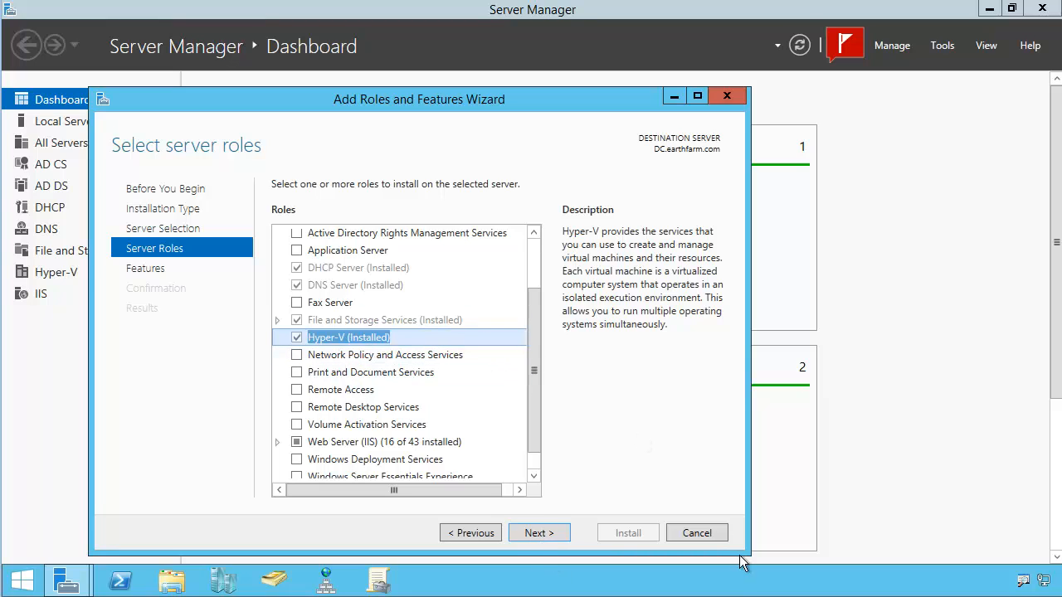
mouse_move(698, 533)
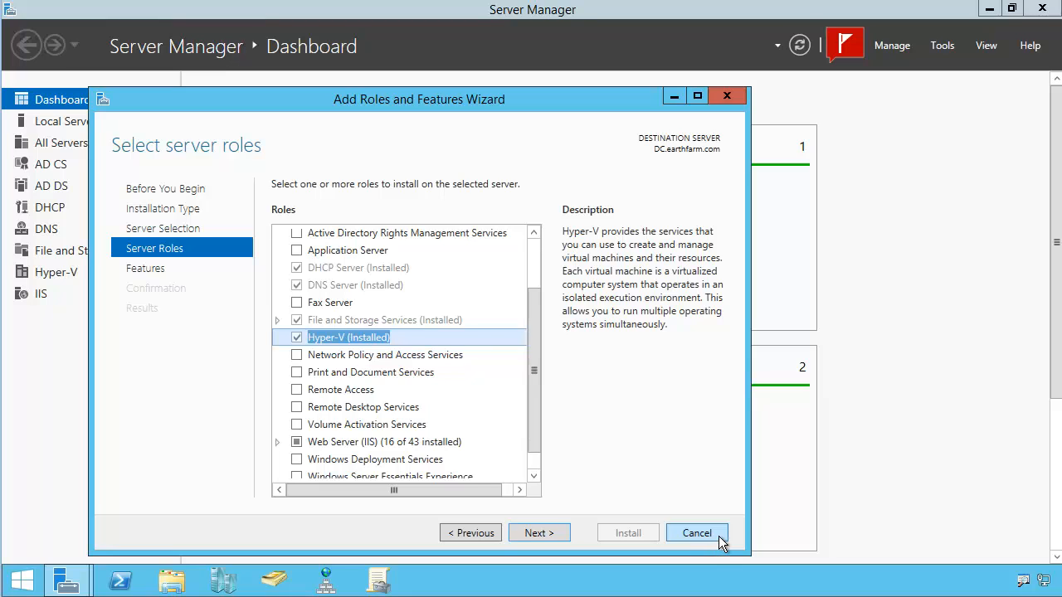
mouse_move(727, 548)
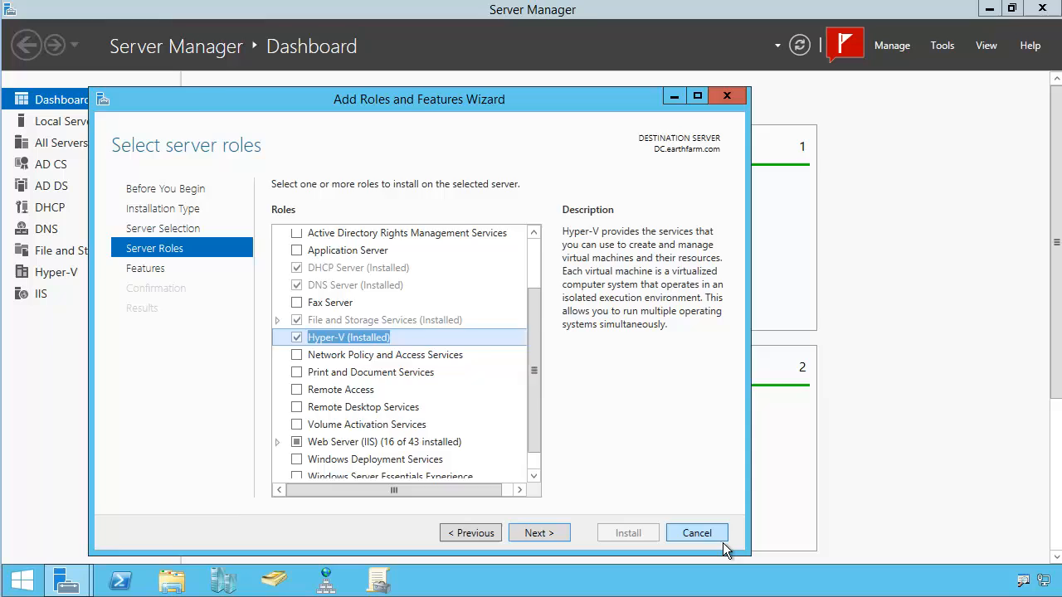
- Cancel the wizard and bring up the DC host's action menu in Hyper-V Manager
click(943, 45)
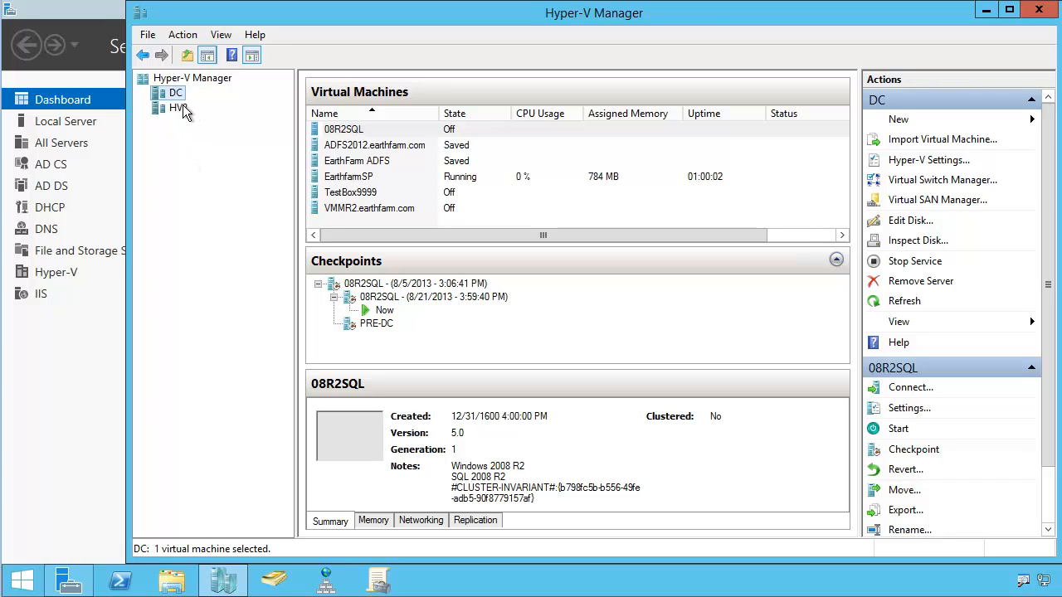
right_click(176, 93)
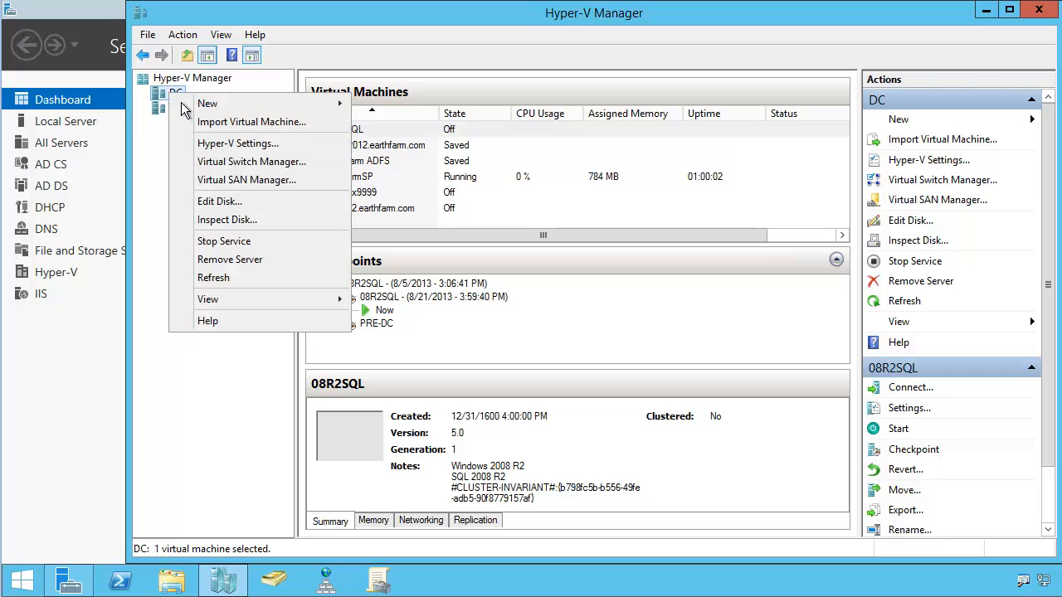
mouse_move(207, 103)
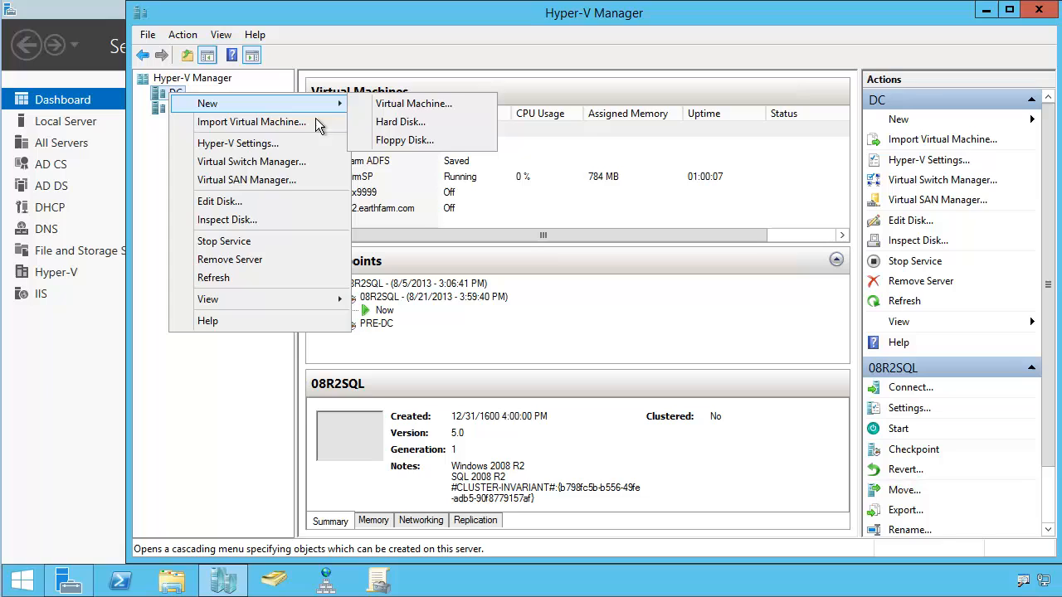
mouse_move(405, 139)
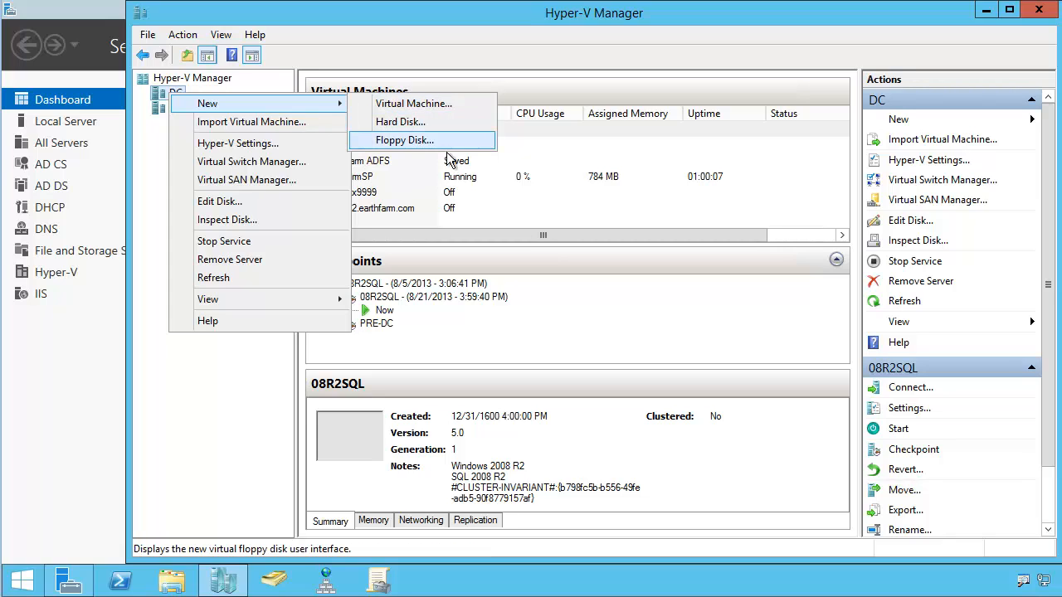
mouse_move(401, 123)
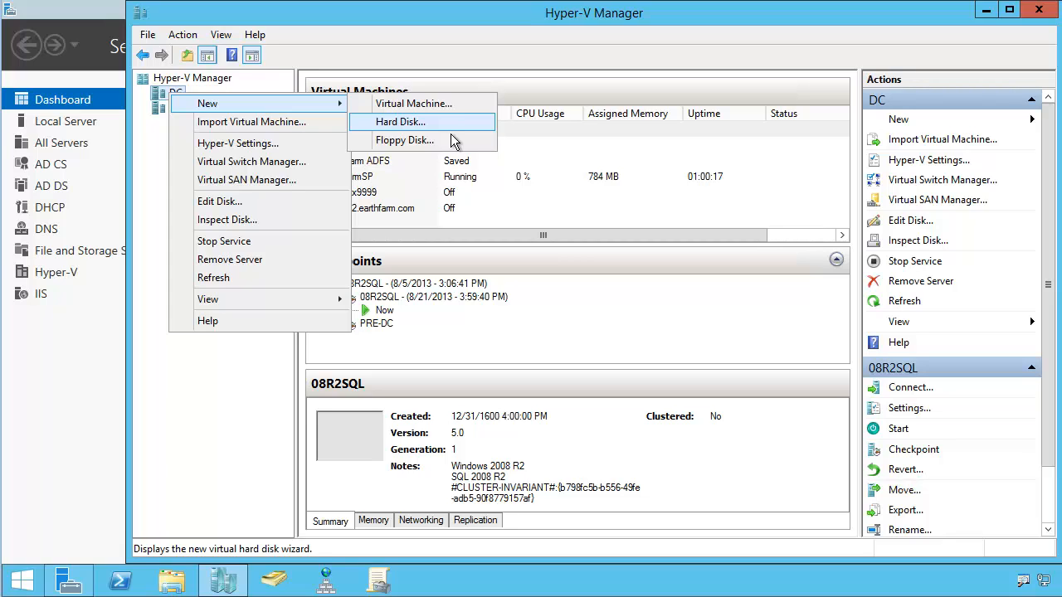
mouse_move(237, 143)
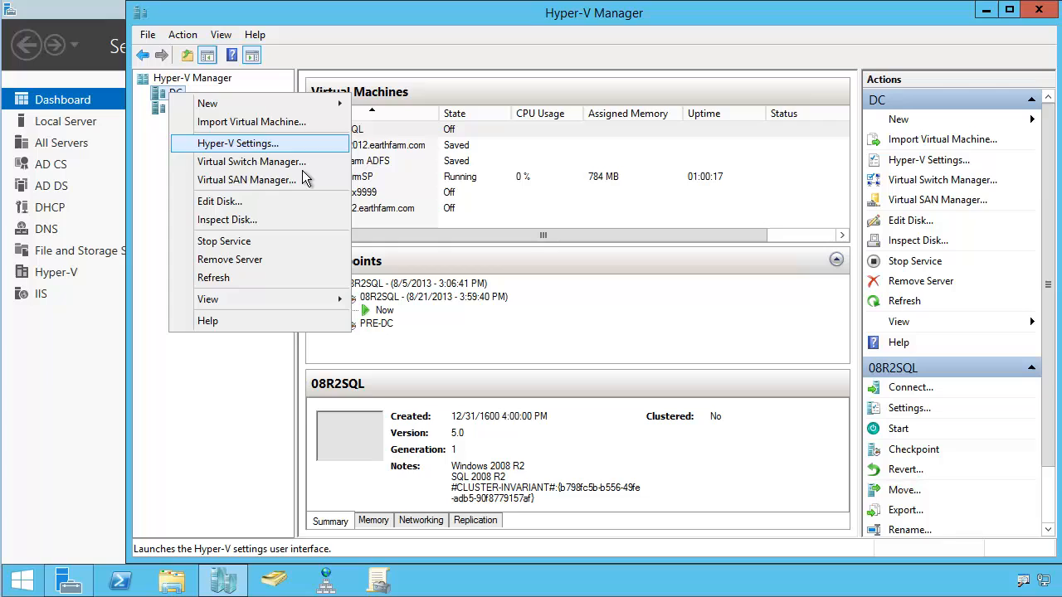
mouse_move(252, 161)
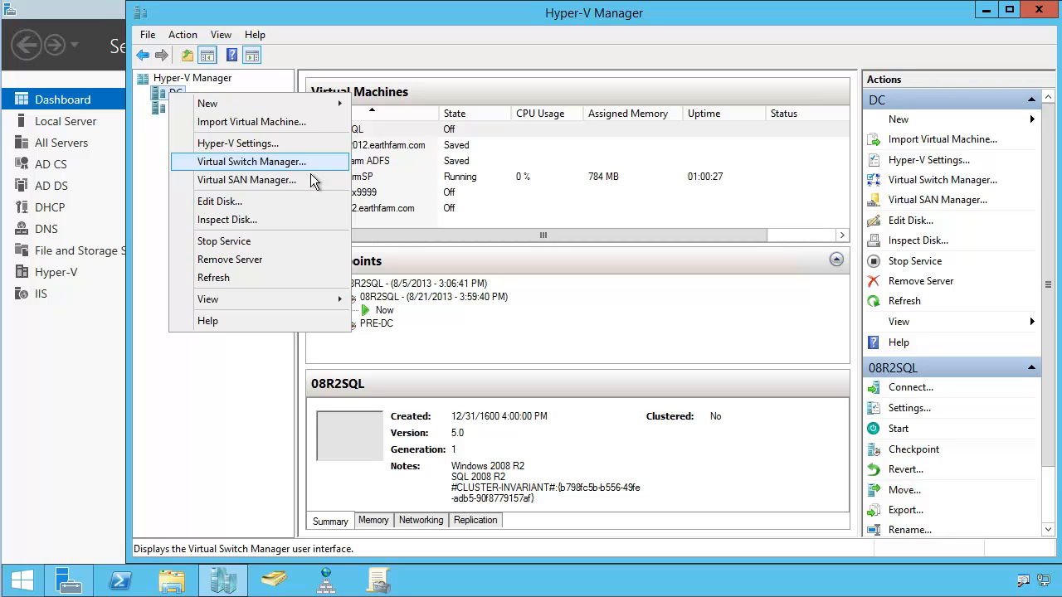
mouse_move(307, 123)
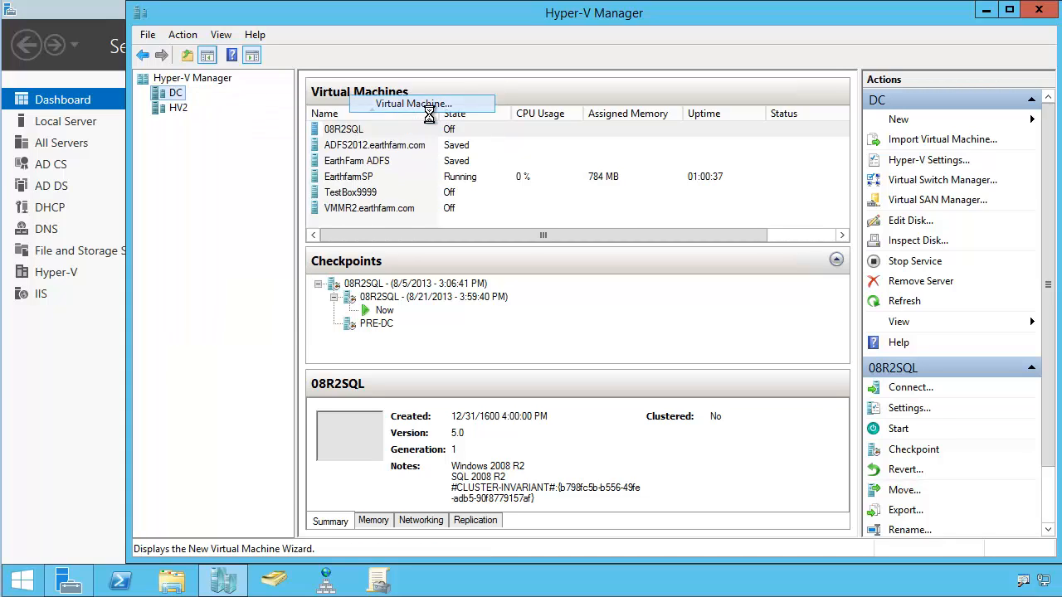
- Name the new virtual machine HAL9000 and store it in a different location, D:\HyperV\
click(412, 103)
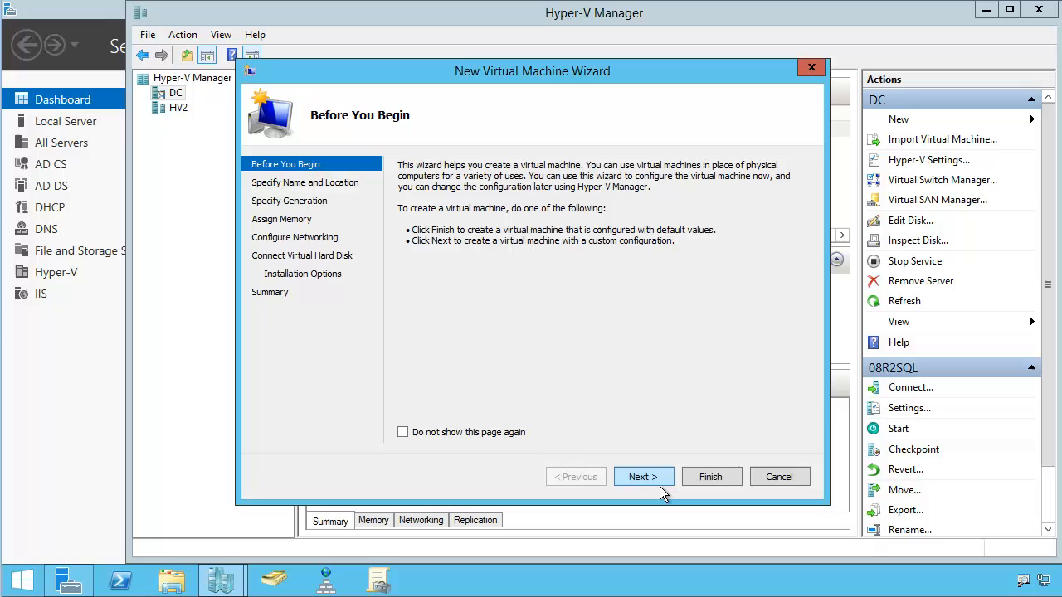
click(644, 476)
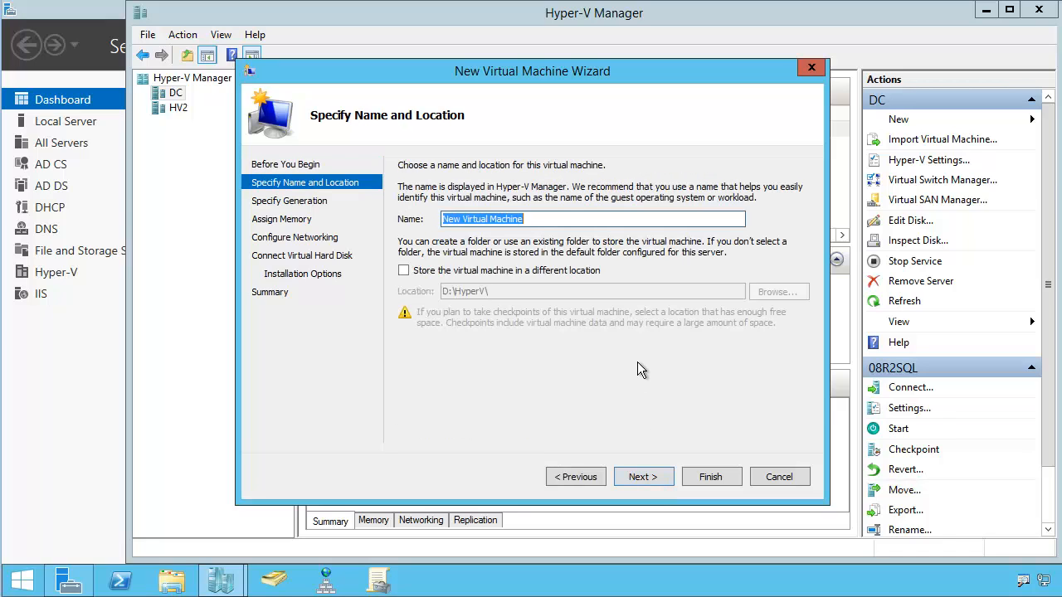
text(HA)
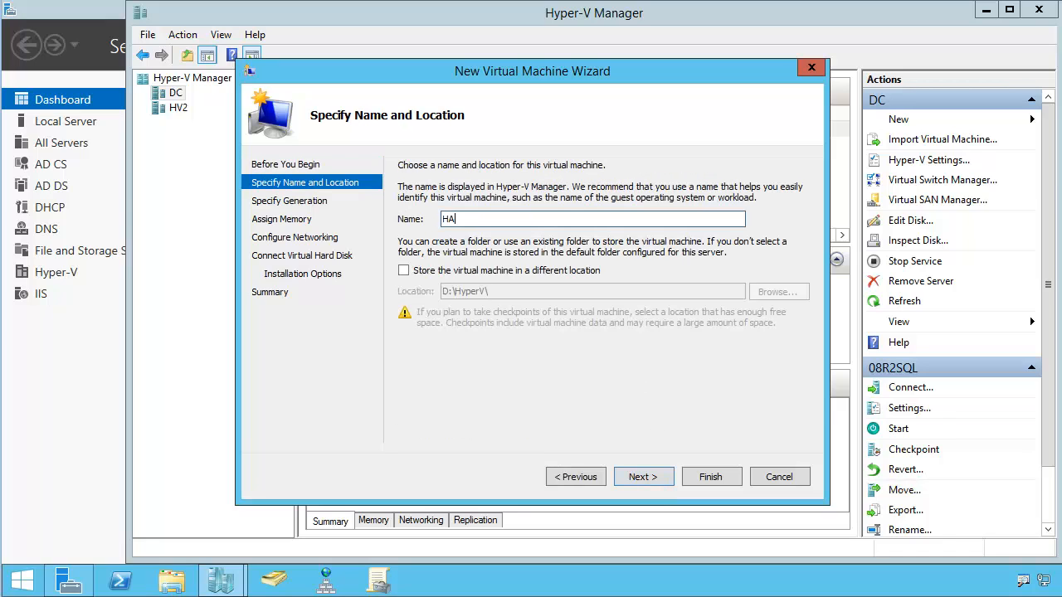
text(L9000)
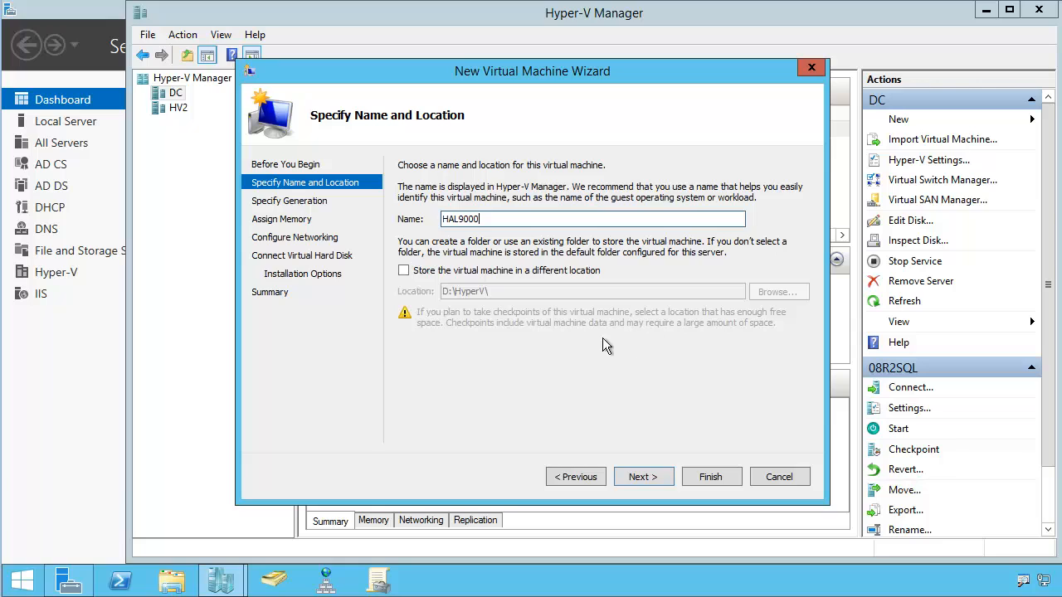
click(404, 271)
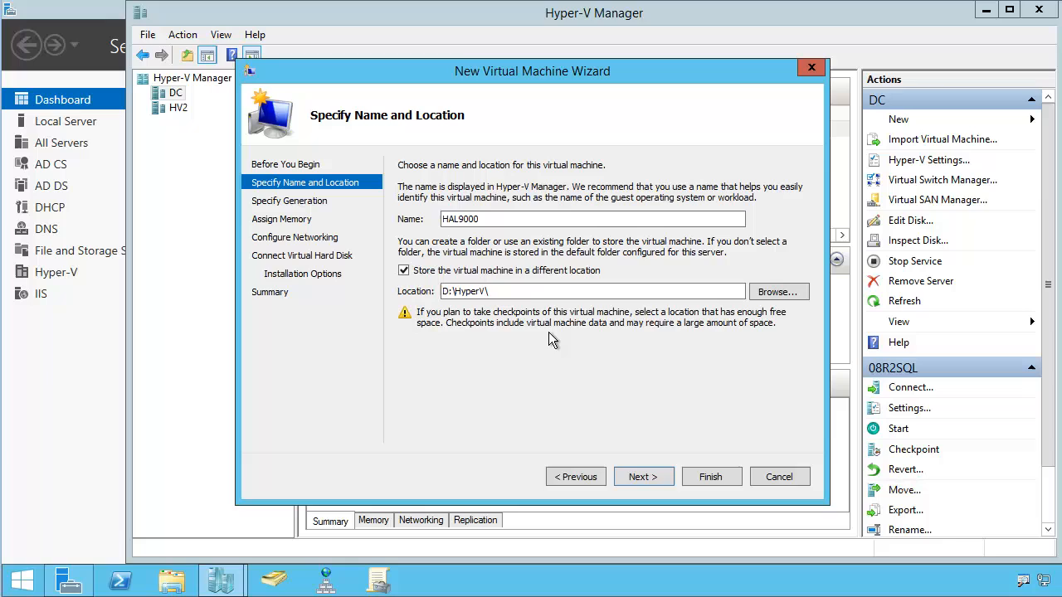
mouse_move(634, 375)
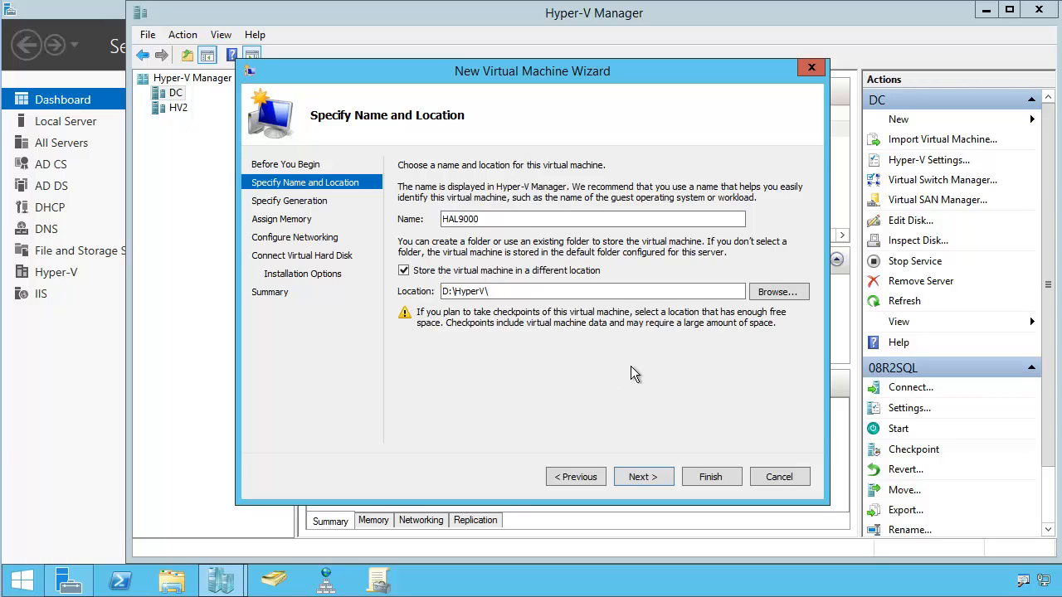
mouse_move(607, 408)
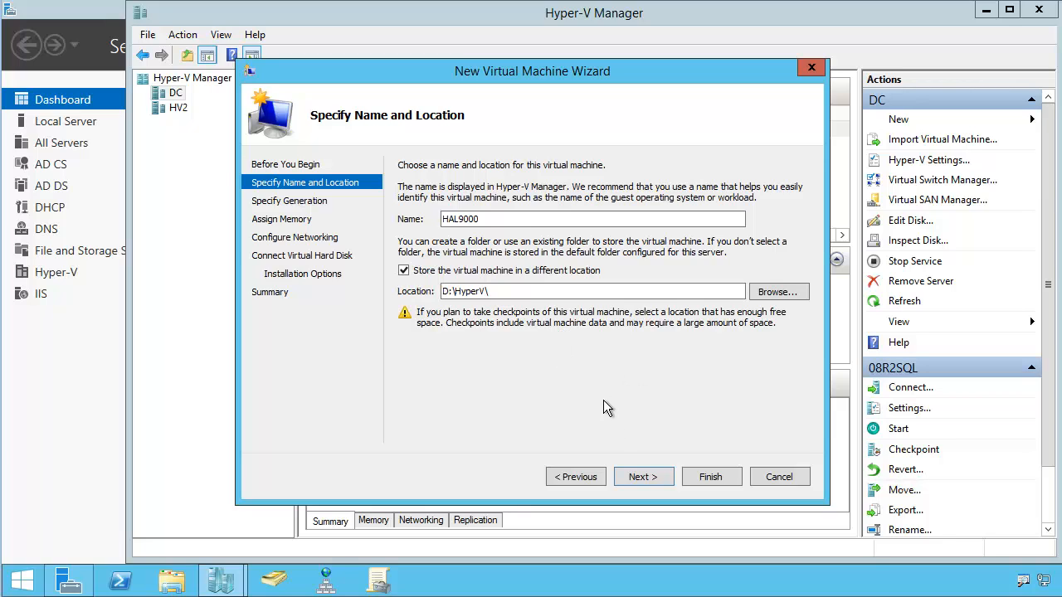
mouse_move(652, 438)
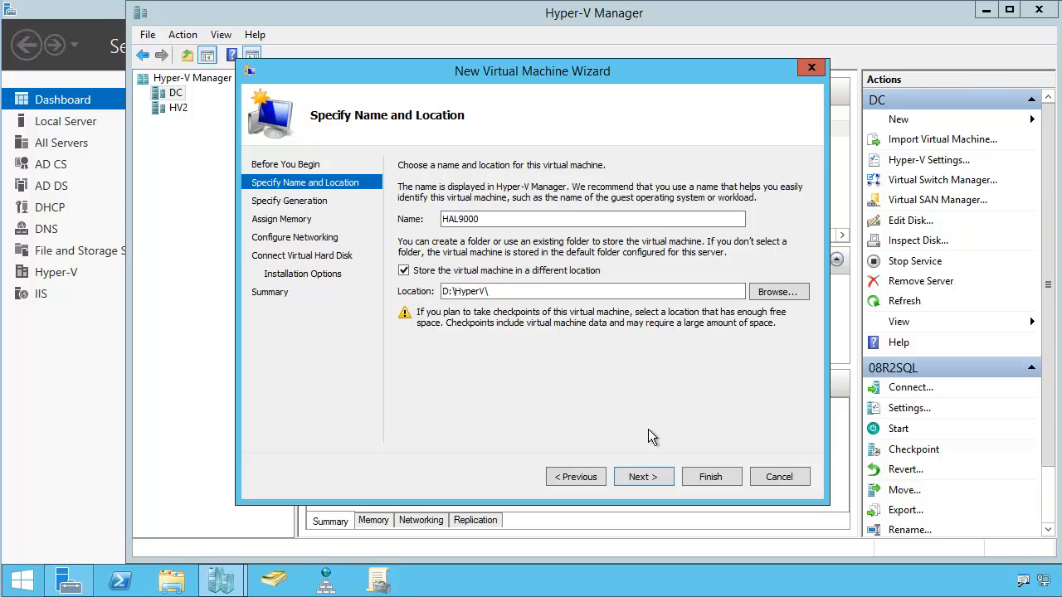
mouse_move(674, 435)
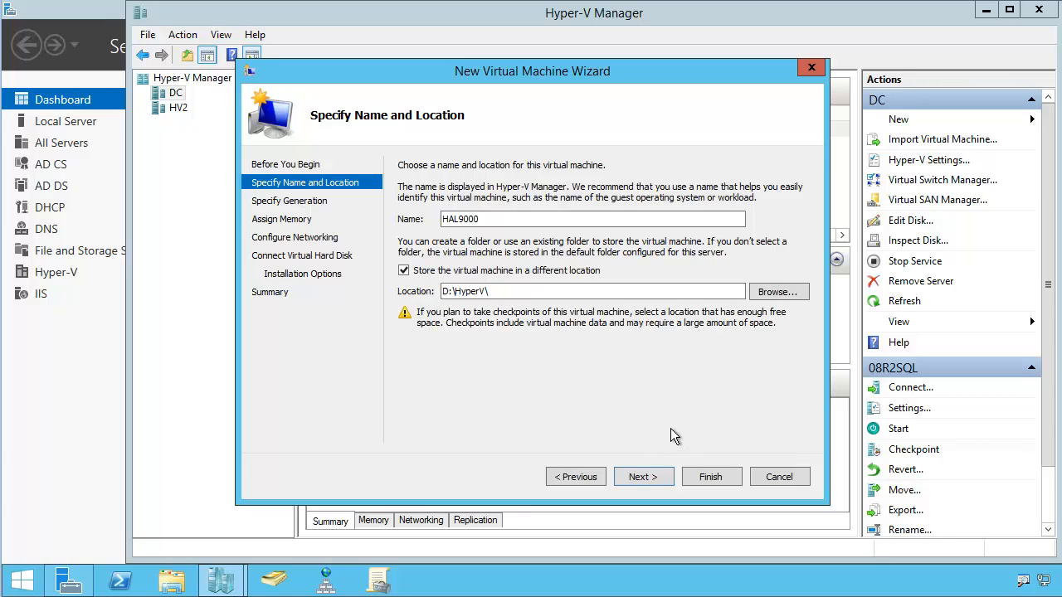
mouse_move(679, 409)
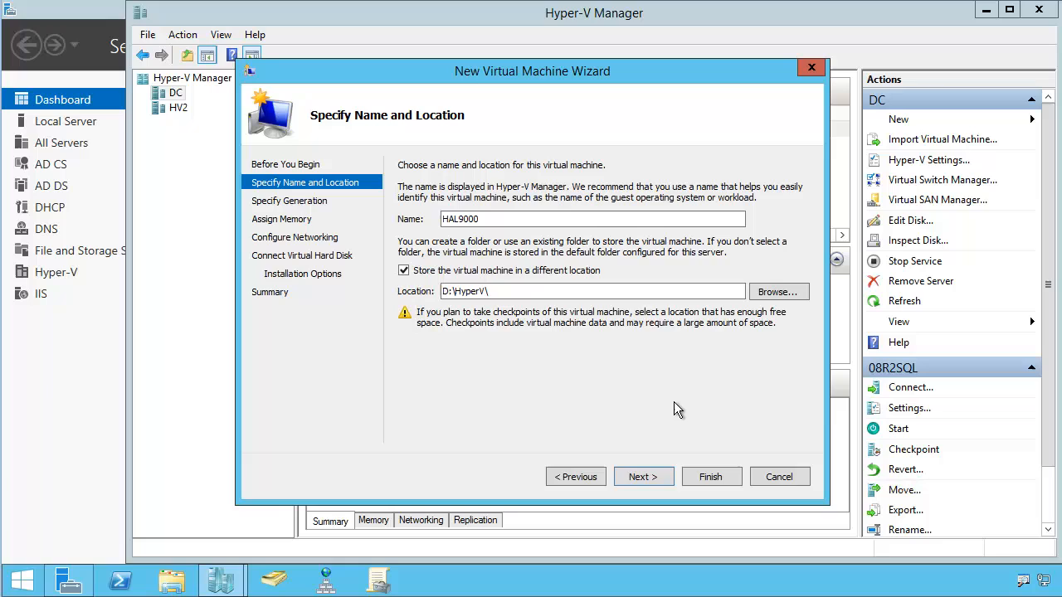
mouse_move(581, 349)
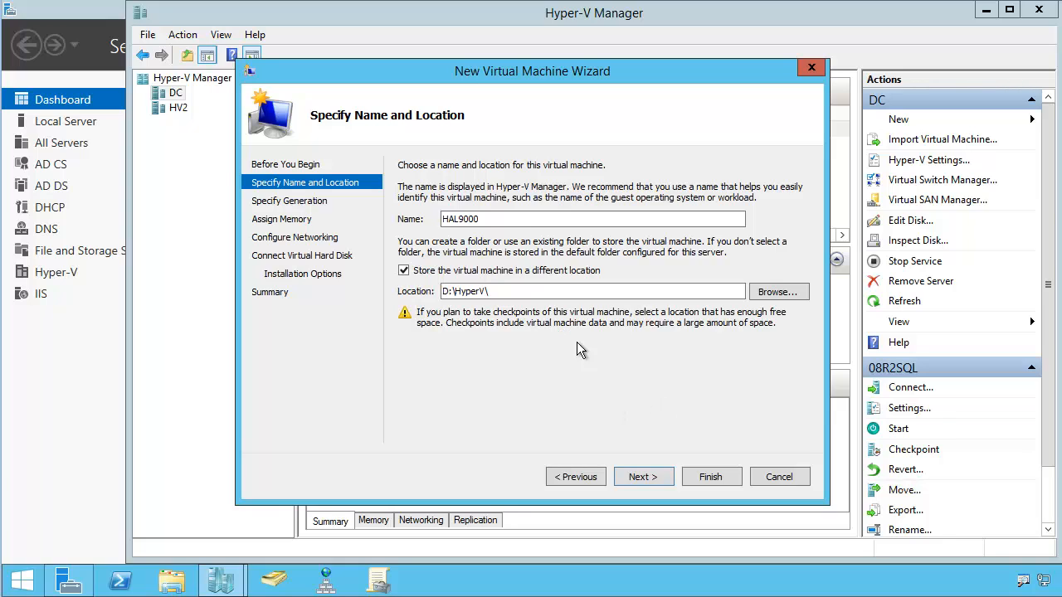
mouse_move(644, 477)
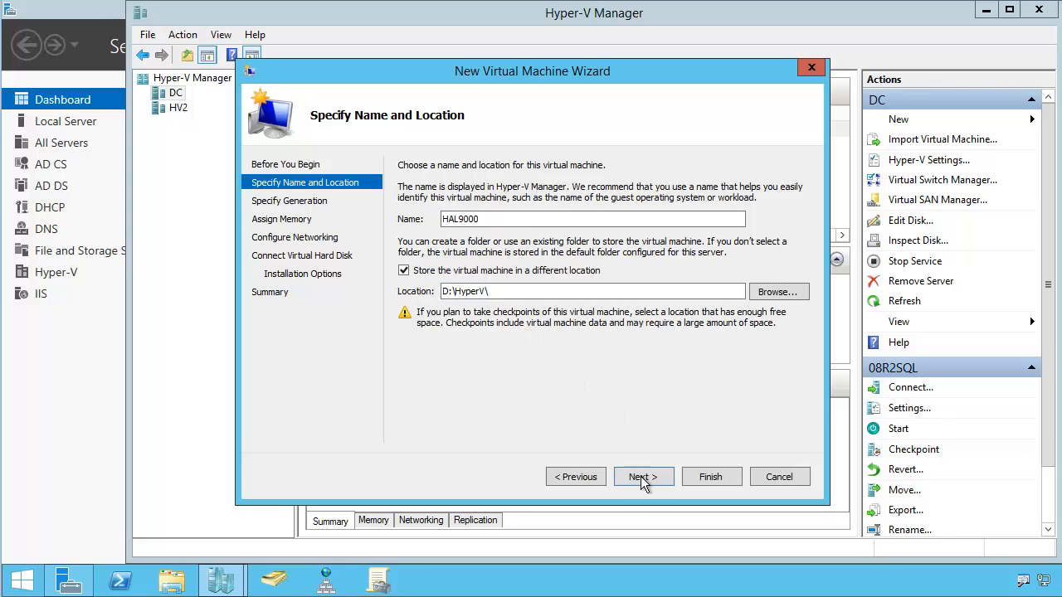
- Choose Generation 2 for the new VM and continue to memory assignment
click(644, 476)
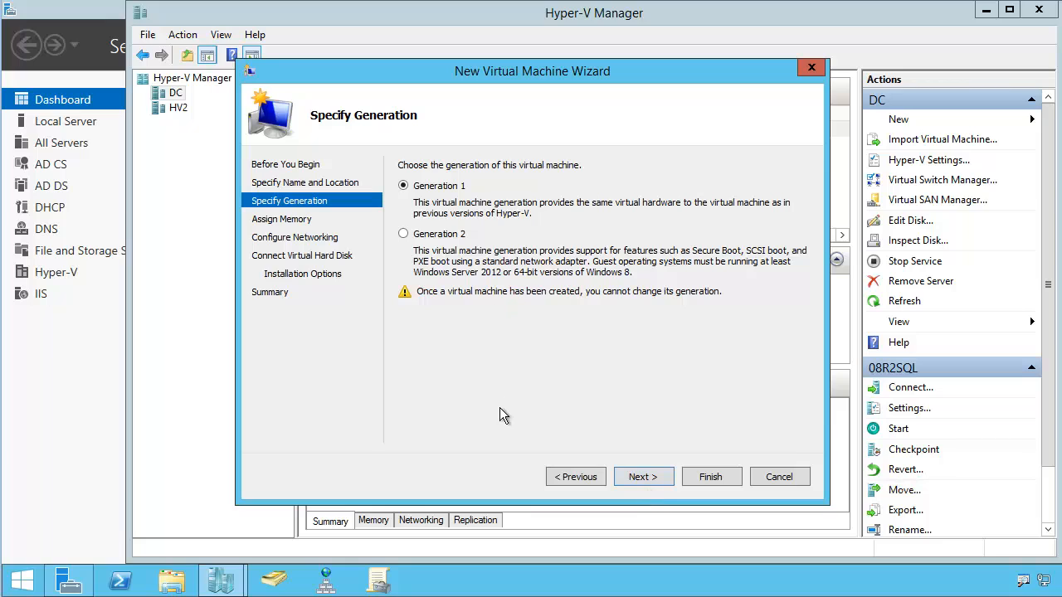
mouse_move(518, 415)
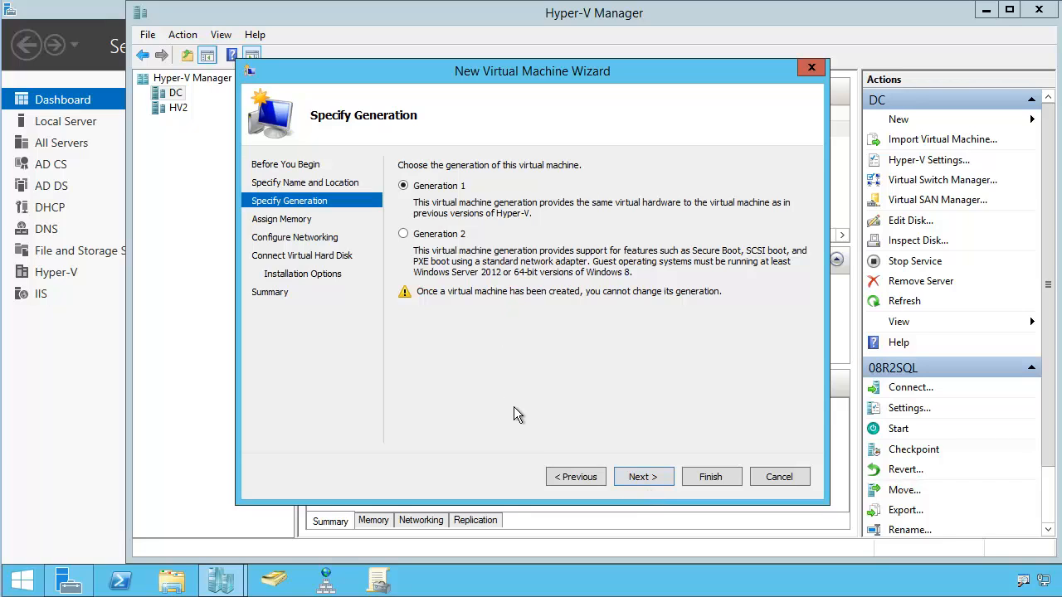
mouse_move(527, 413)
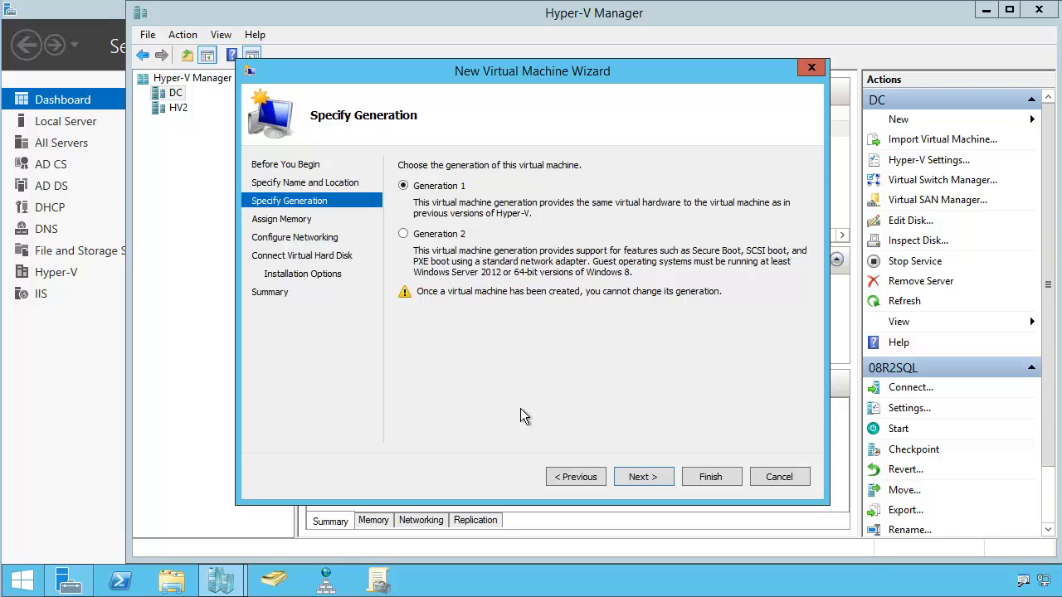
mouse_move(498, 332)
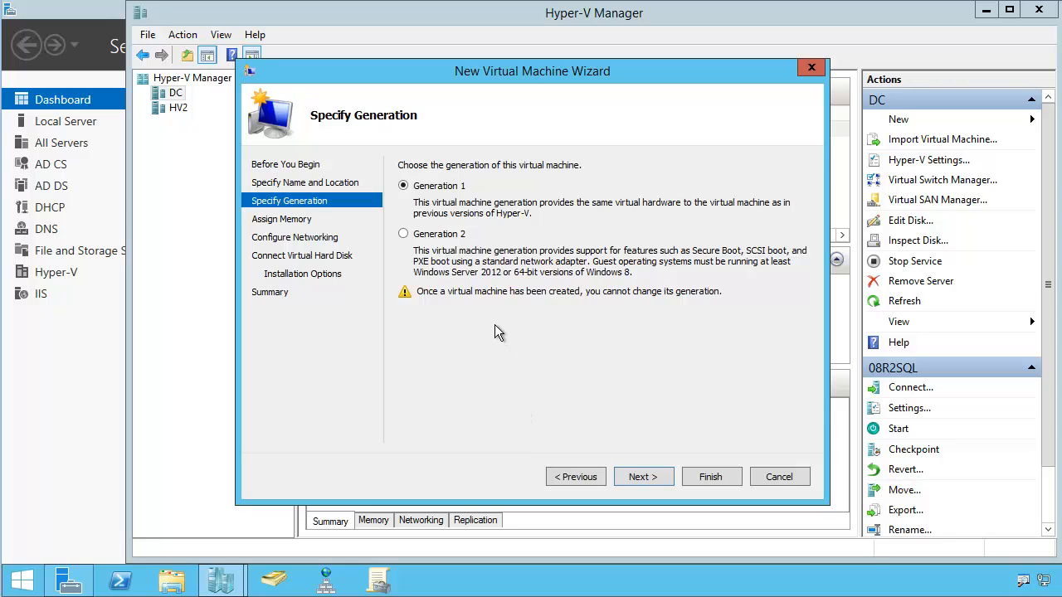
click(403, 234)
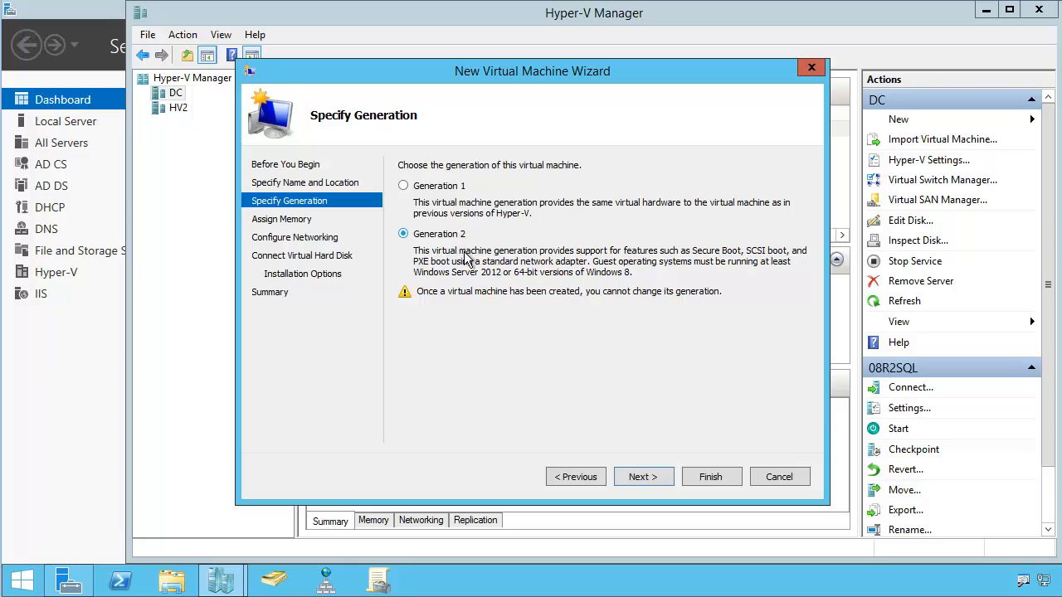
mouse_move(545, 317)
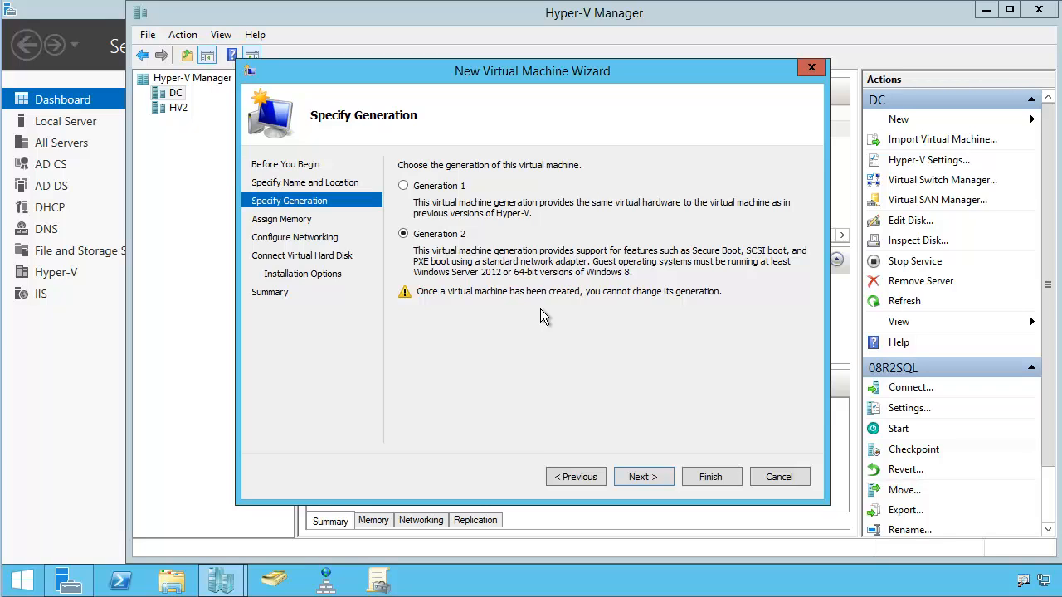
mouse_move(548, 316)
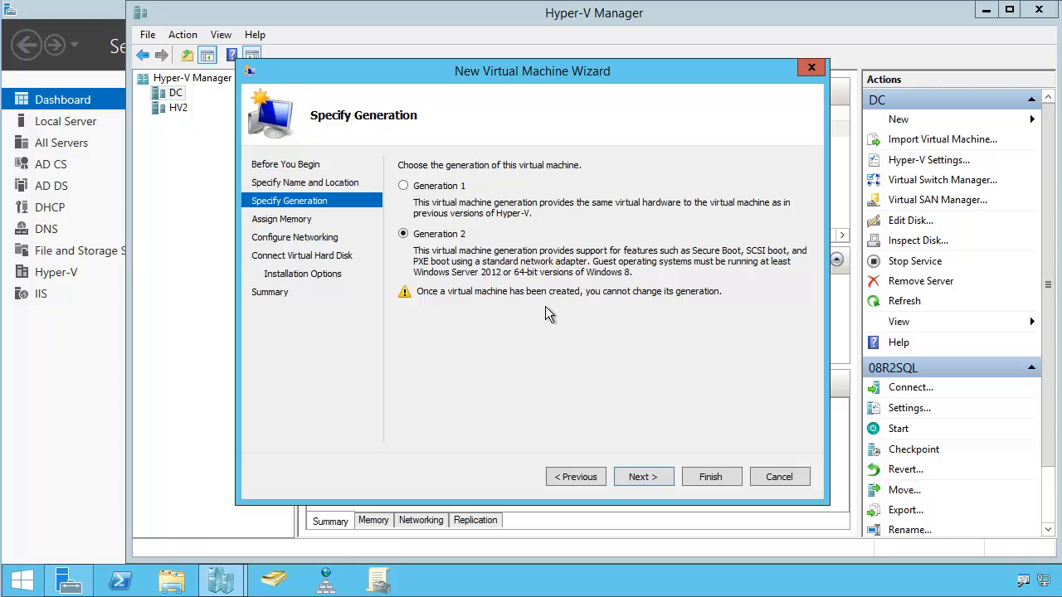
mouse_move(710, 432)
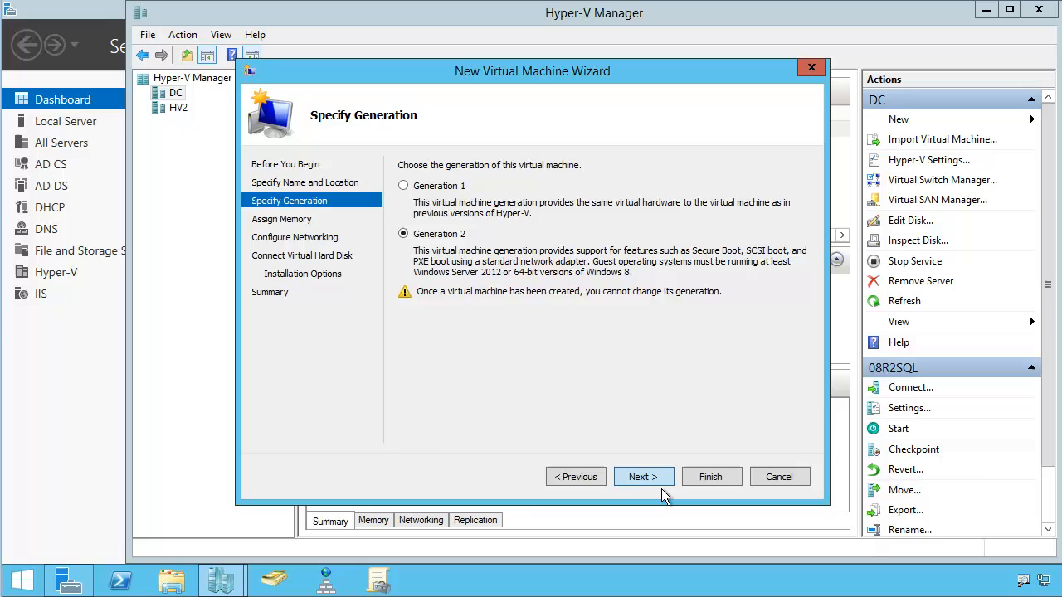
click(644, 476)
text(2048)
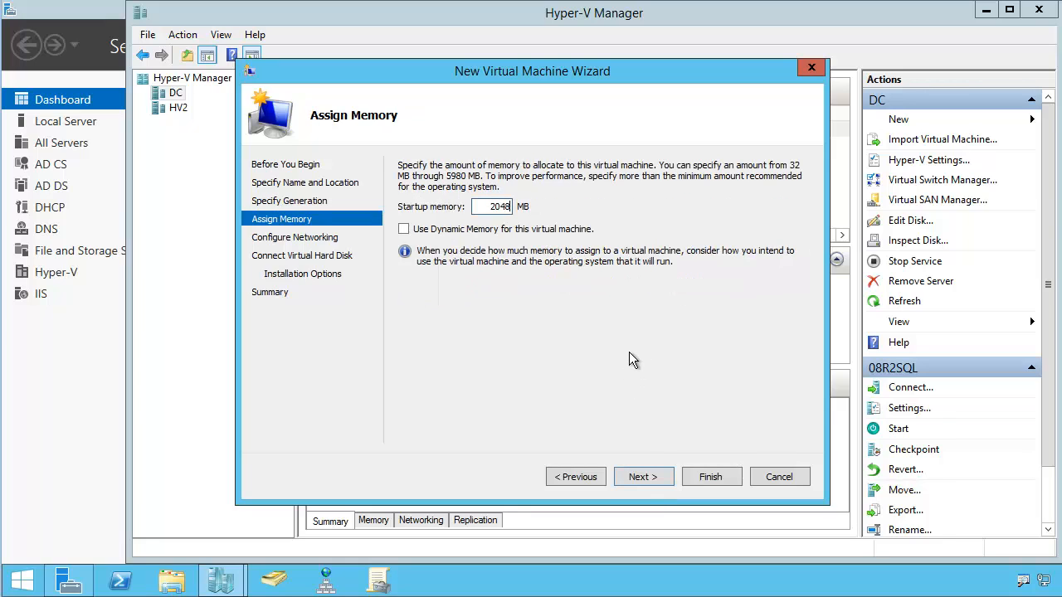
- Enable Dynamic Memory with 2048 MB startup and continue to networking for the Brocadero connection
click(405, 229)
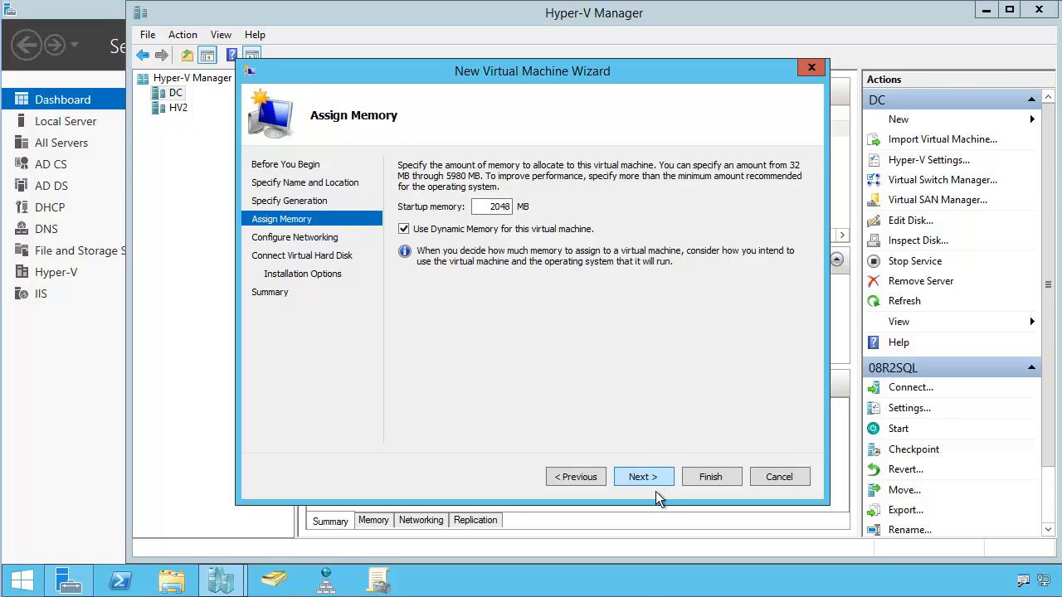
click(644, 476)
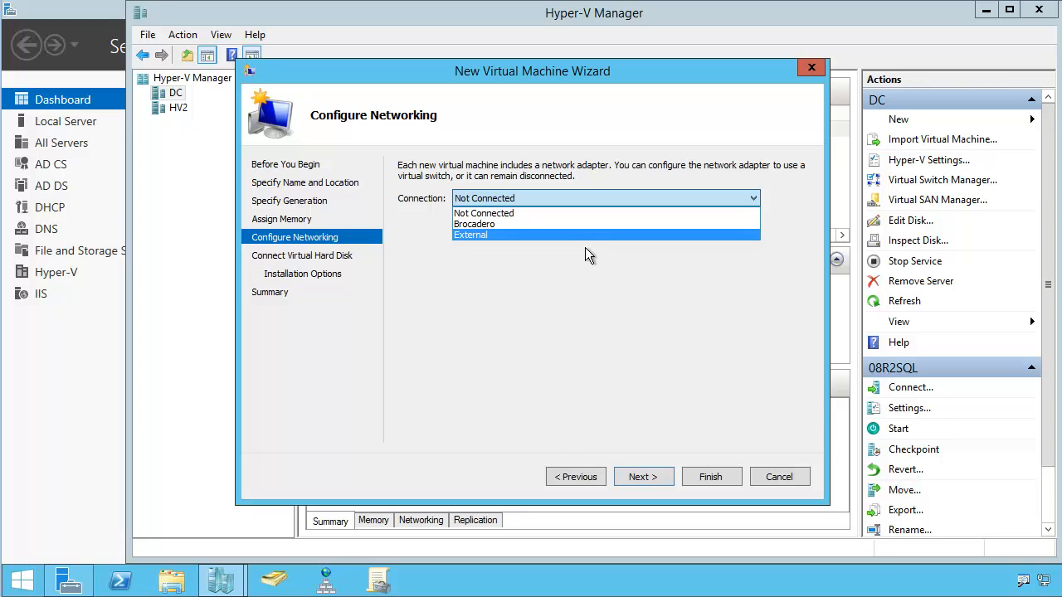
mouse_move(589, 224)
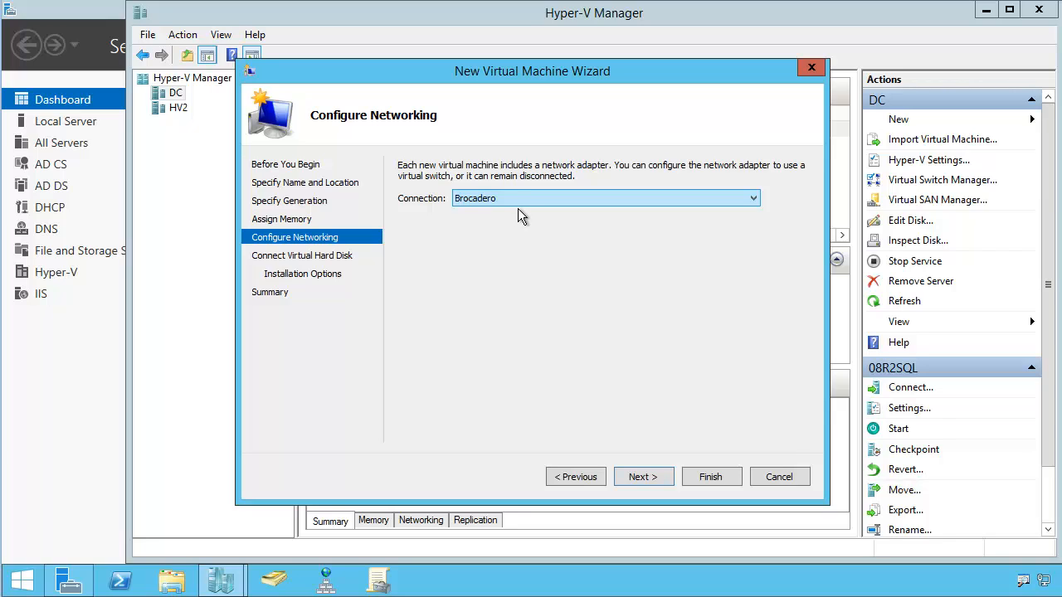
mouse_move(609, 285)
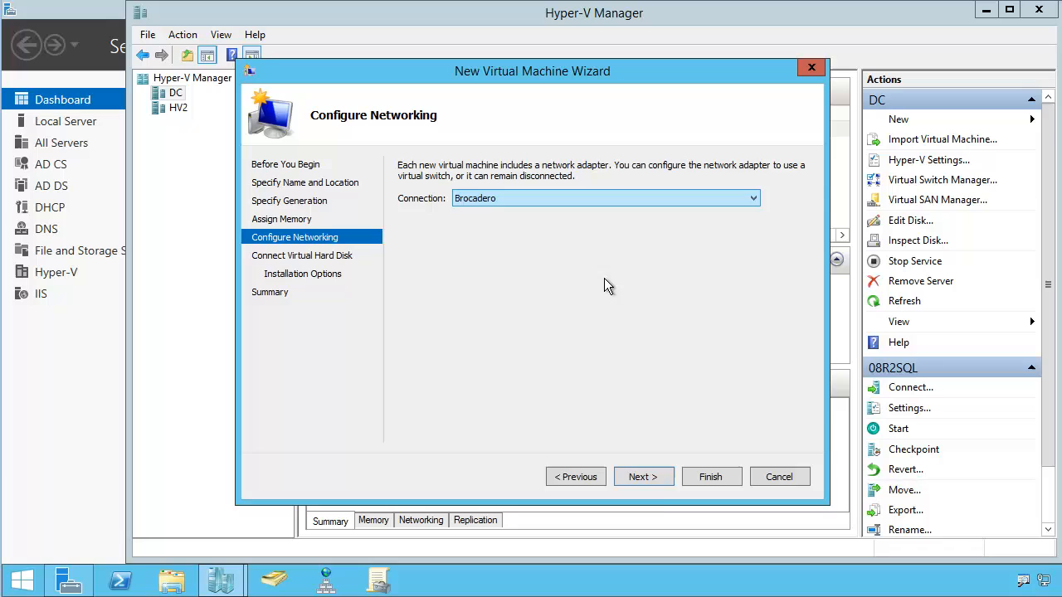
- Accept a new 127 GB HAL9000.vhdx disk under D:\HyperV\HAL9000 and continue to installation options
click(644, 476)
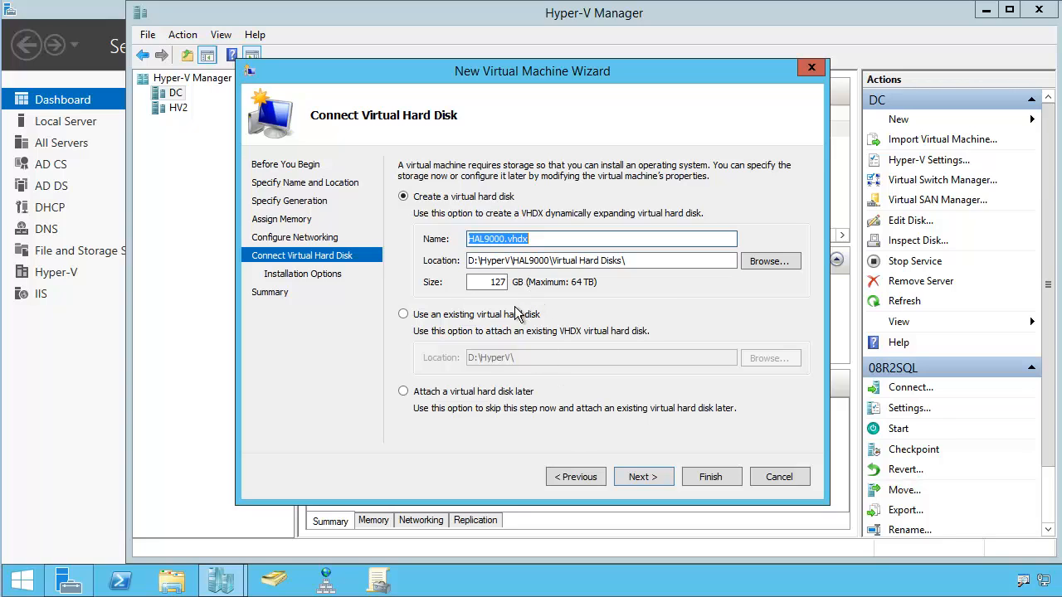
mouse_move(581, 239)
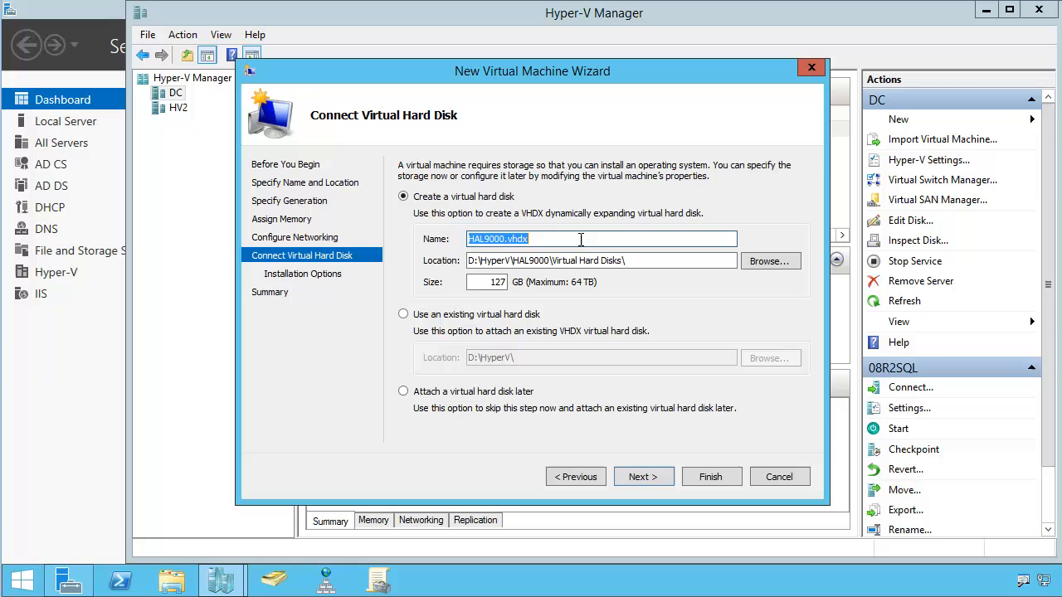
mouse_move(651, 246)
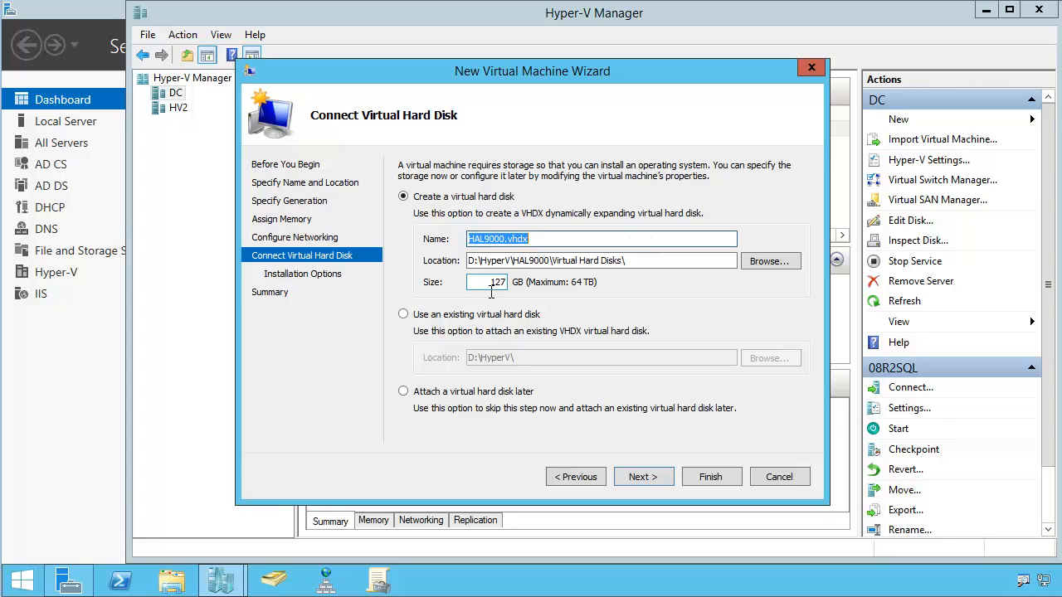
click(488, 282)
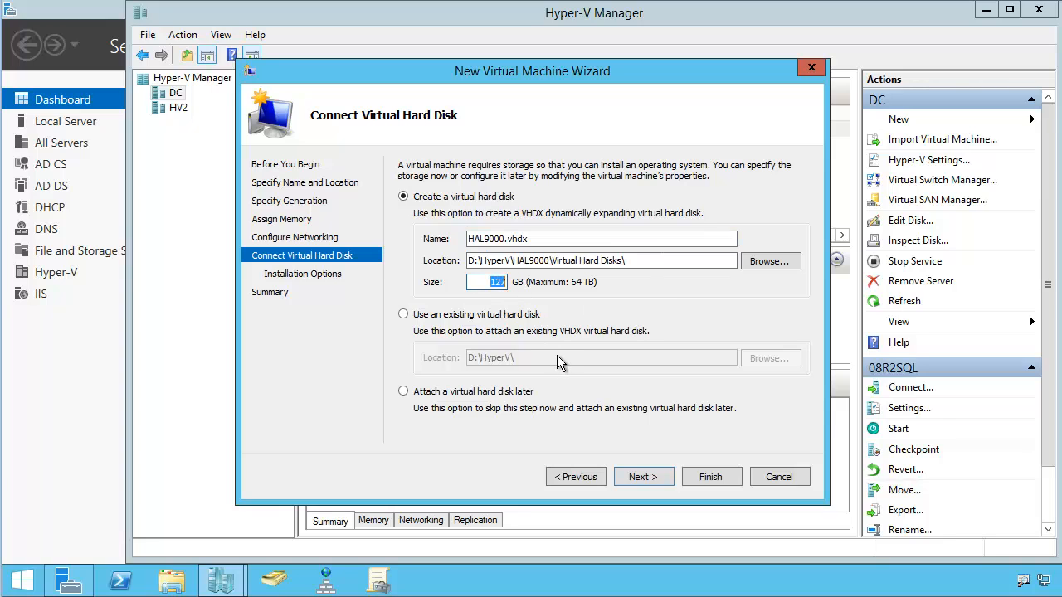
mouse_move(592, 376)
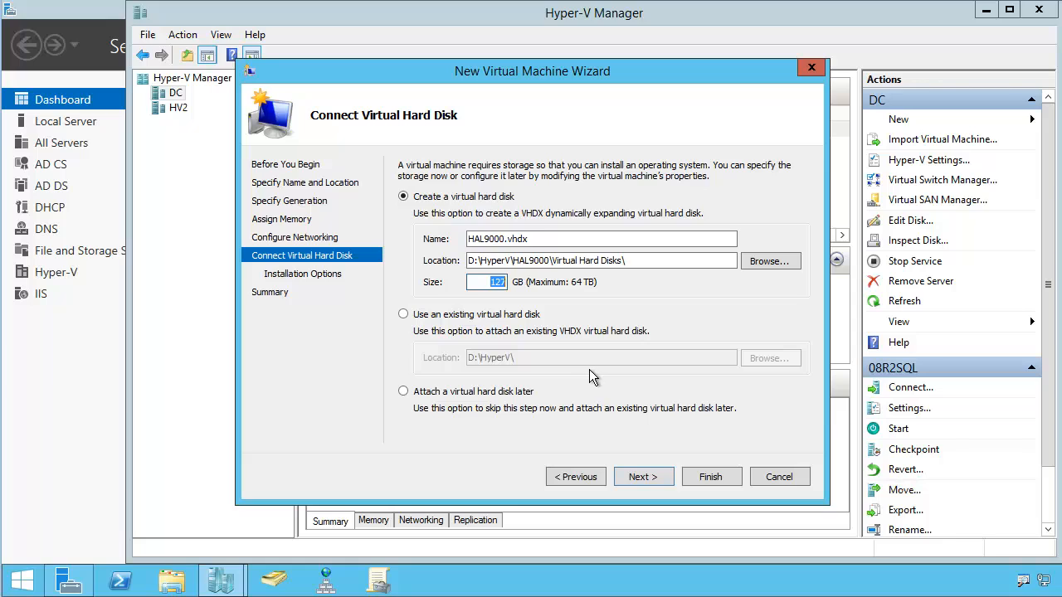
mouse_move(616, 372)
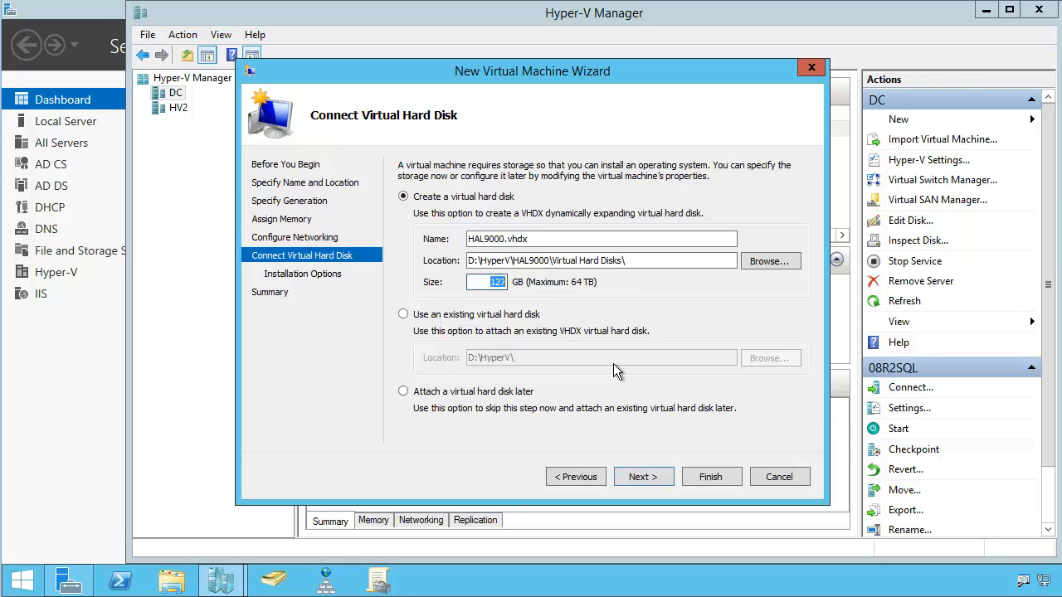
mouse_move(634, 368)
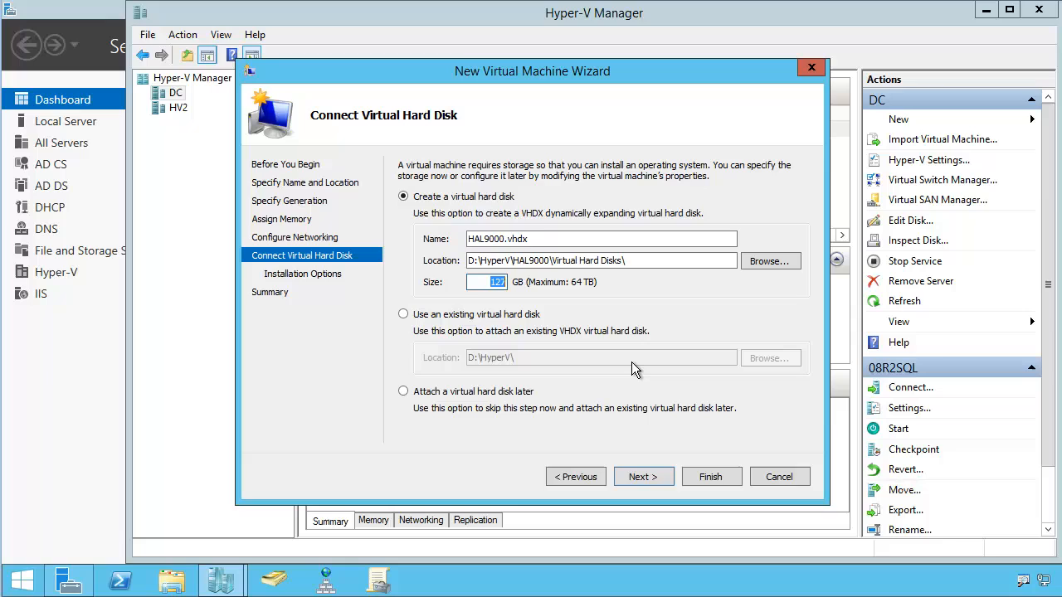
mouse_move(624, 356)
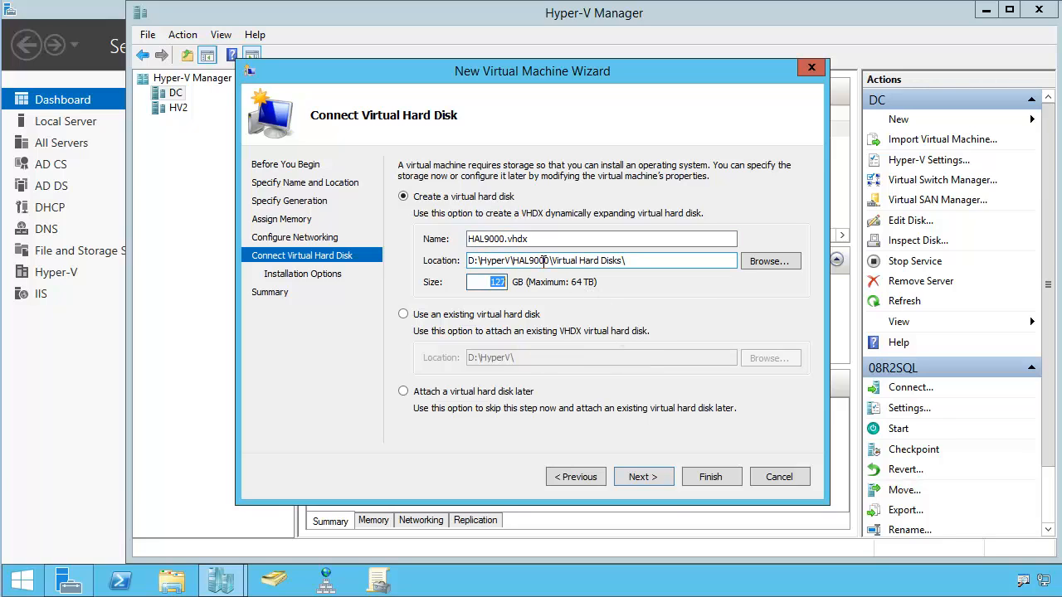
click(644, 476)
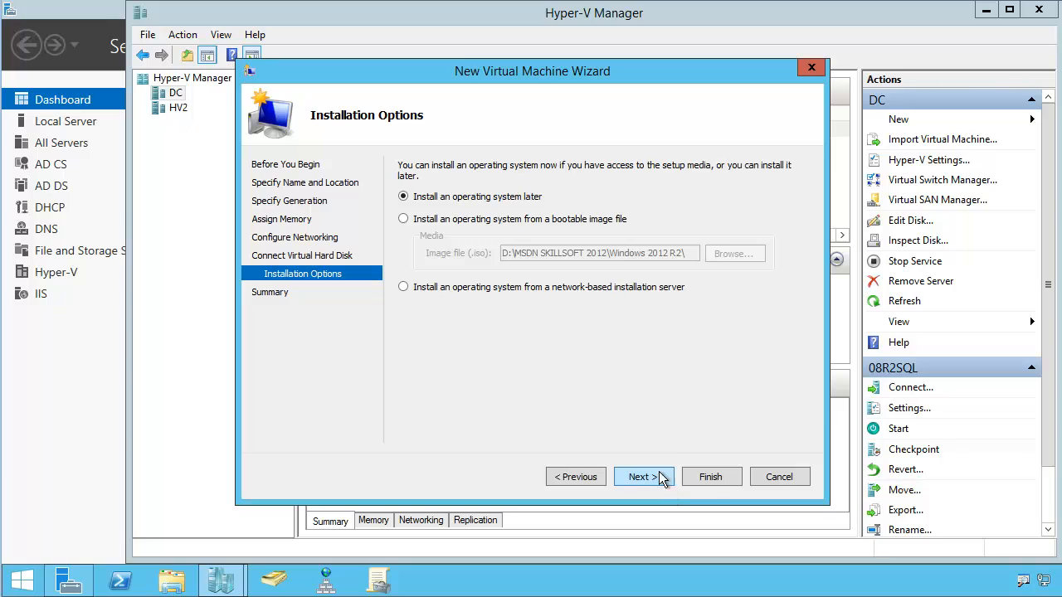
mouse_move(501, 233)
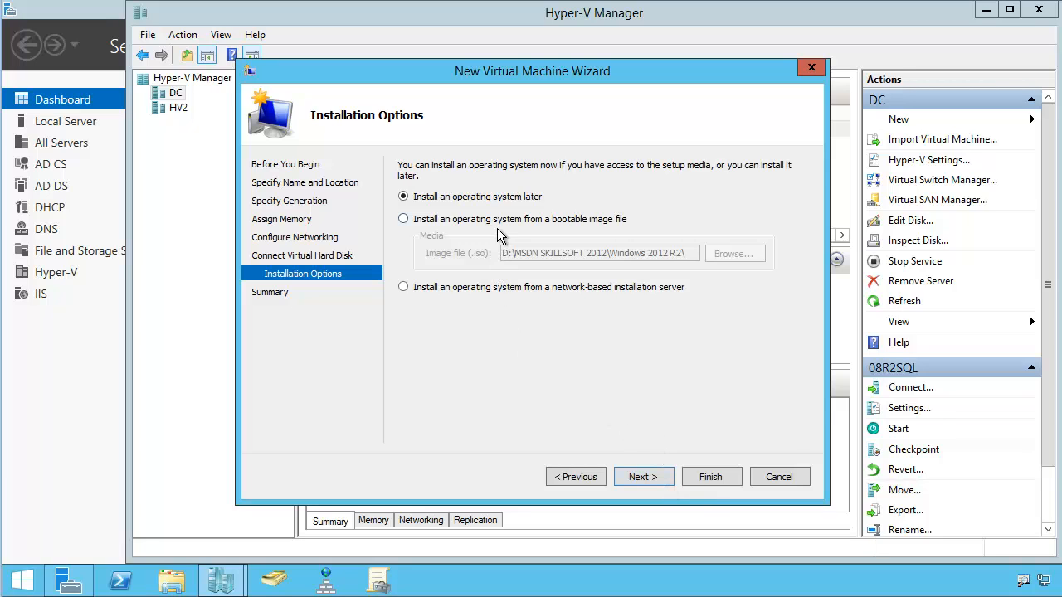
- Set the OS to install from the Windows Server 2012 R2 x64 bootable ISO image
click(731, 252)
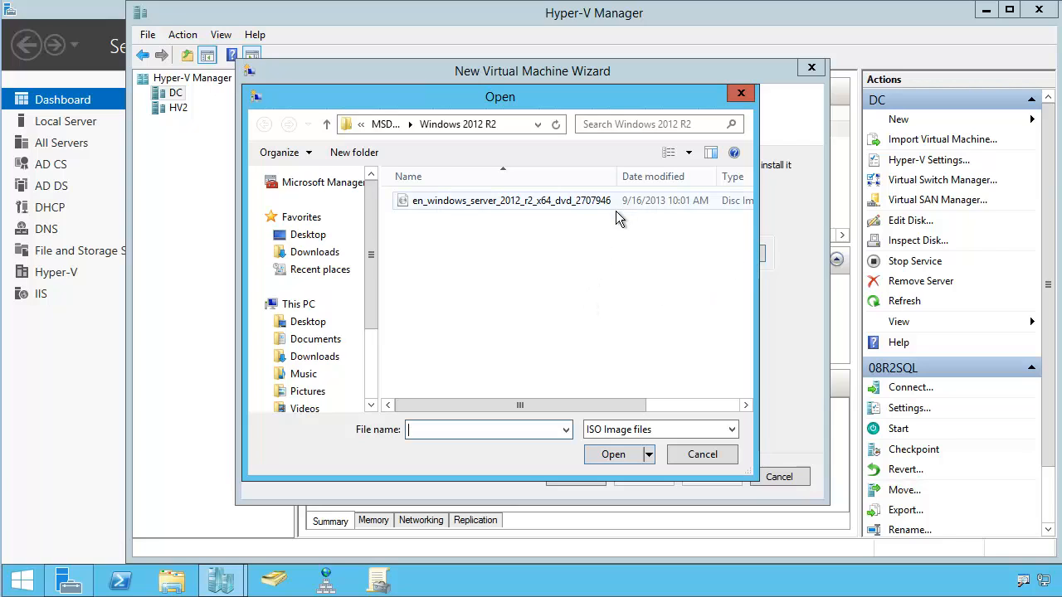
mouse_move(539, 234)
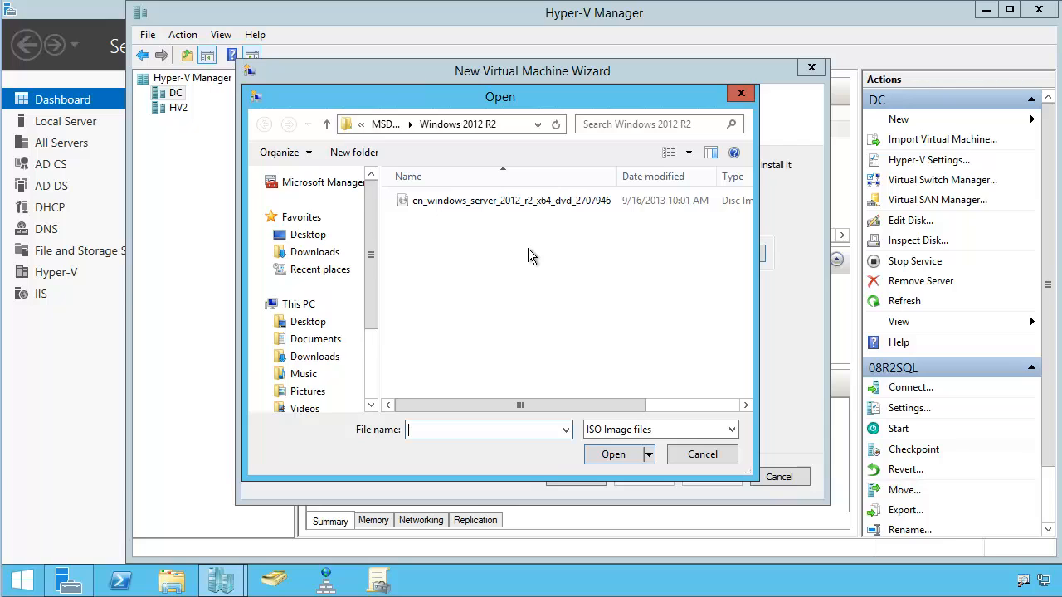
mouse_move(514, 222)
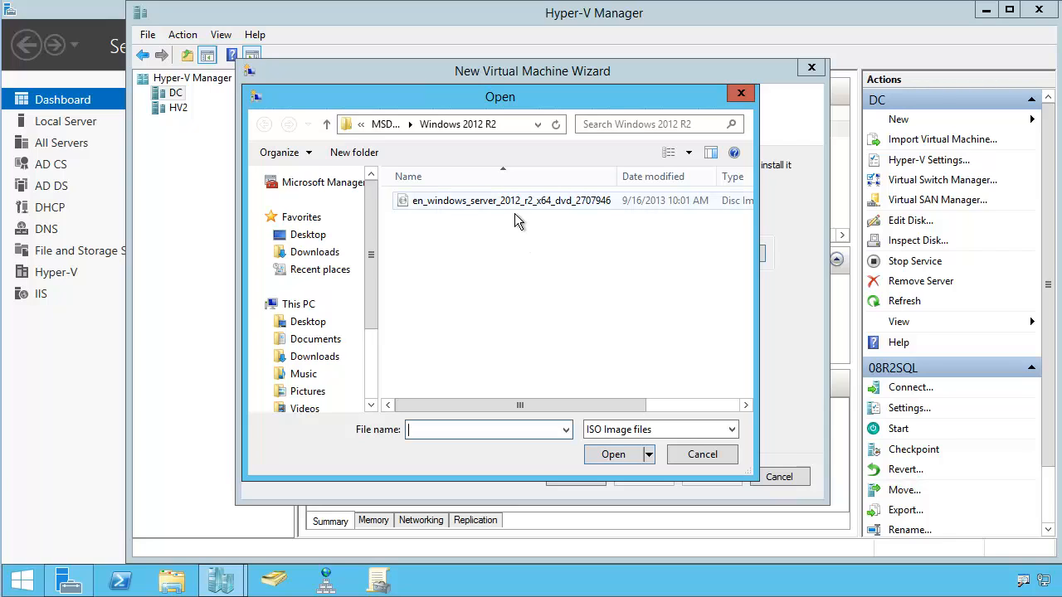
click(511, 199)
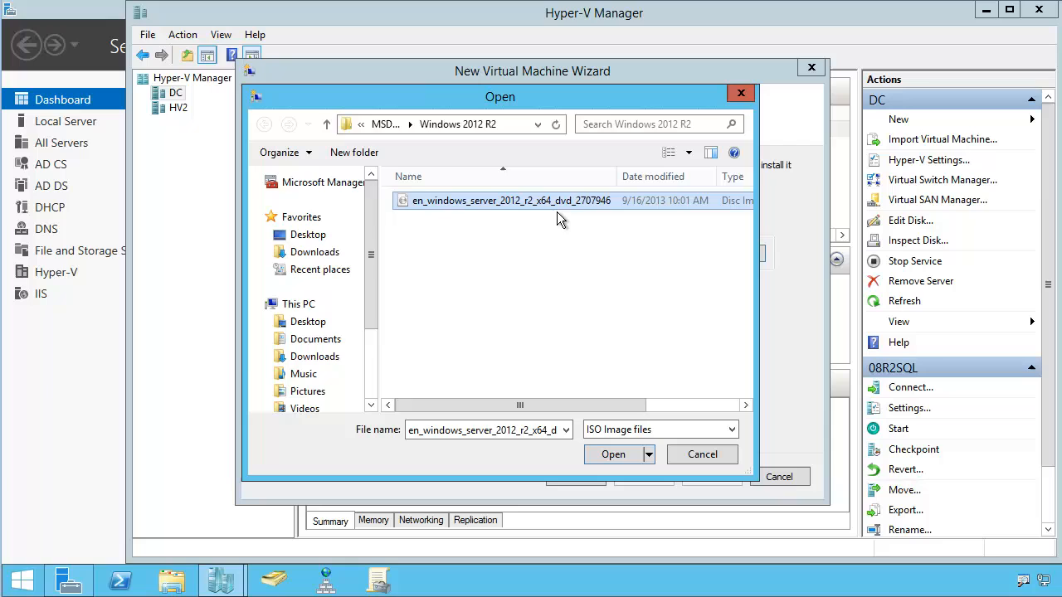
mouse_move(516, 252)
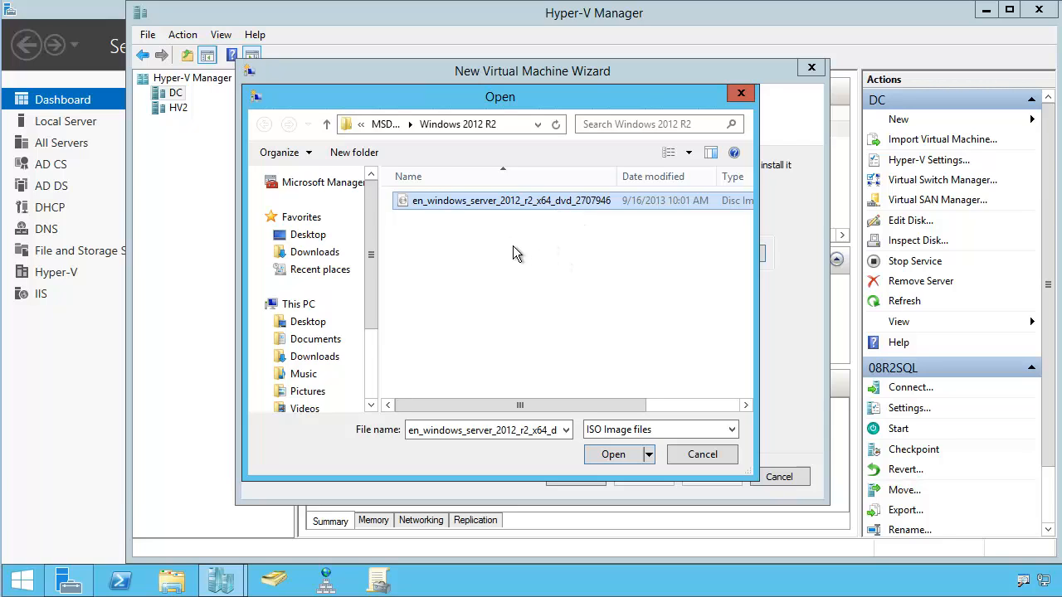
mouse_move(554, 279)
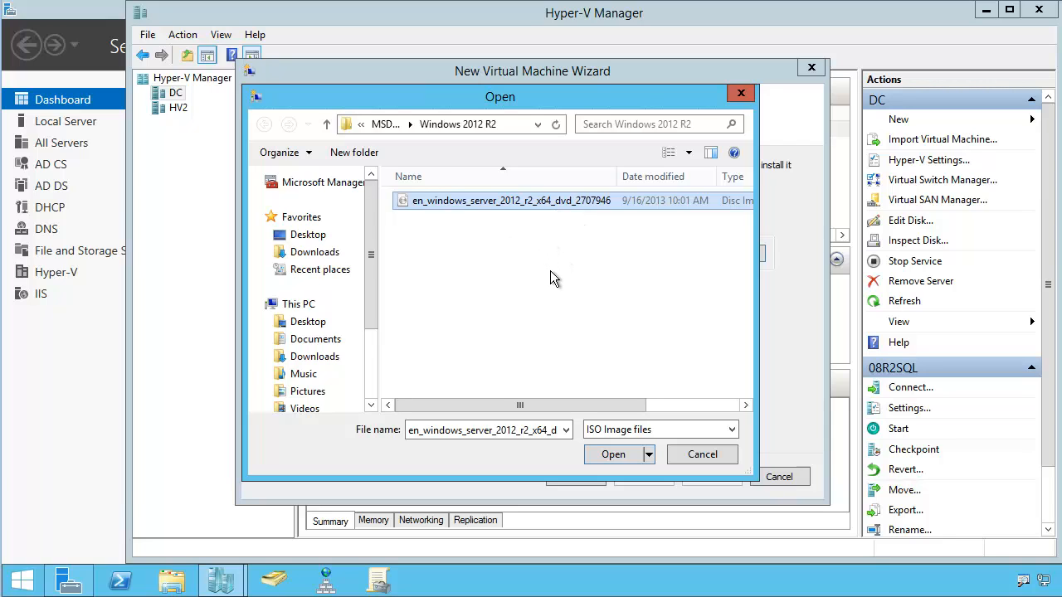
mouse_move(544, 226)
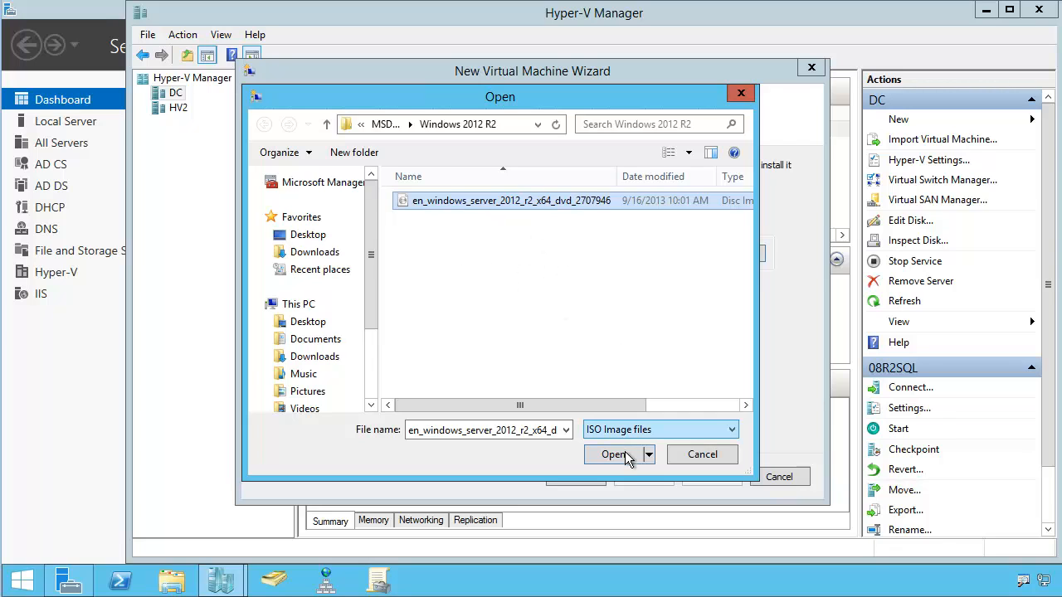
click(614, 454)
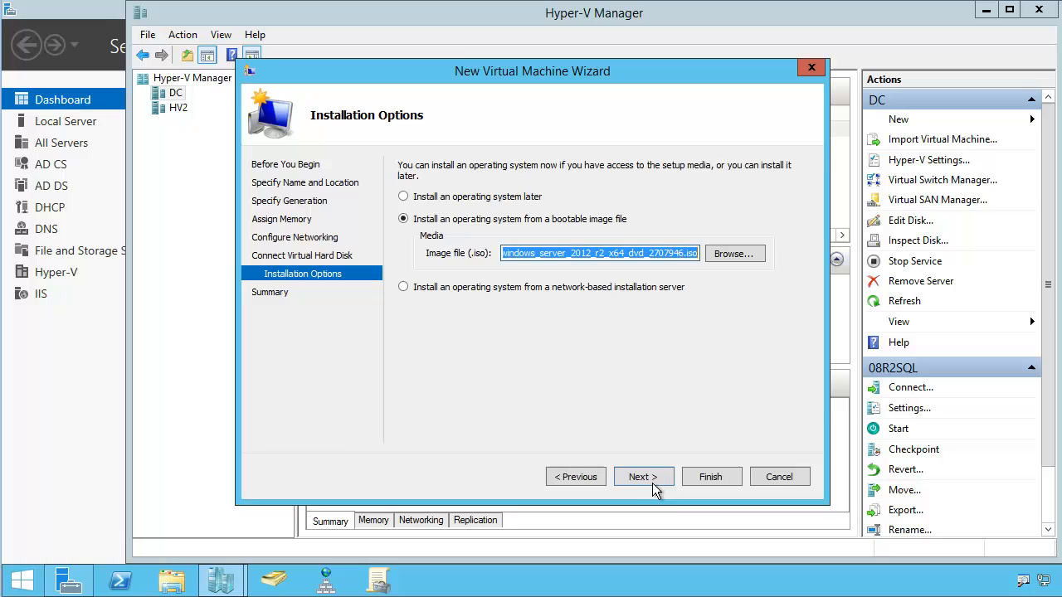
- Finish the wizard to create HAL9000 and select it in the virtual machines list
click(644, 476)
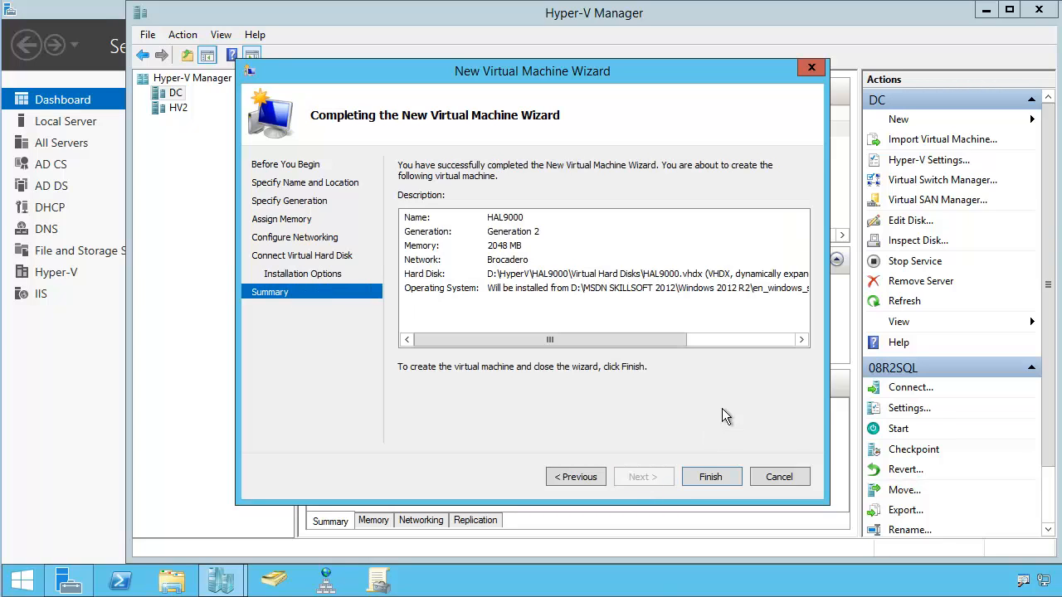
click(710, 476)
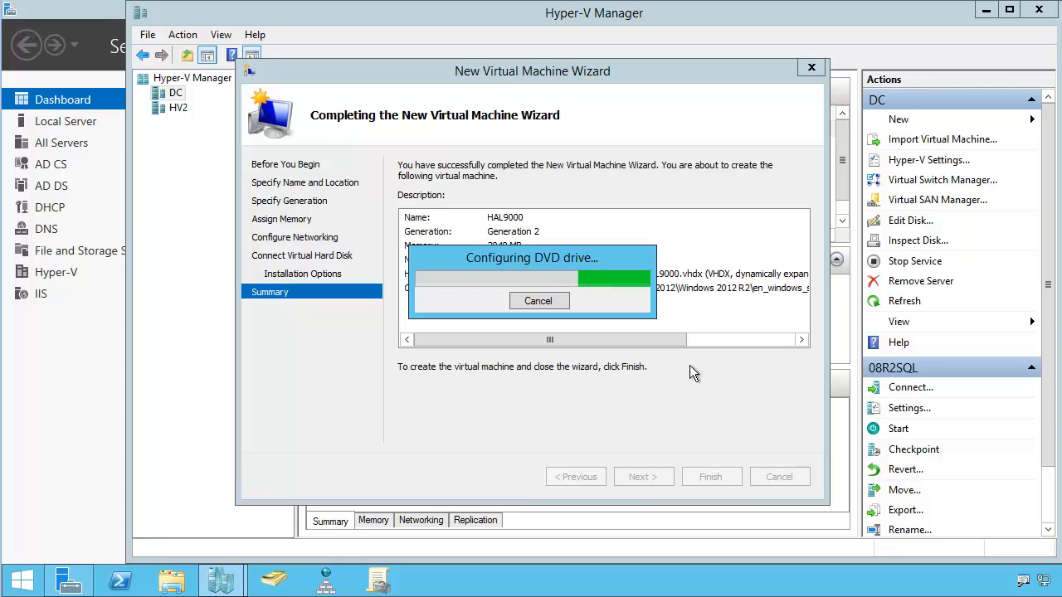
click(710, 476)
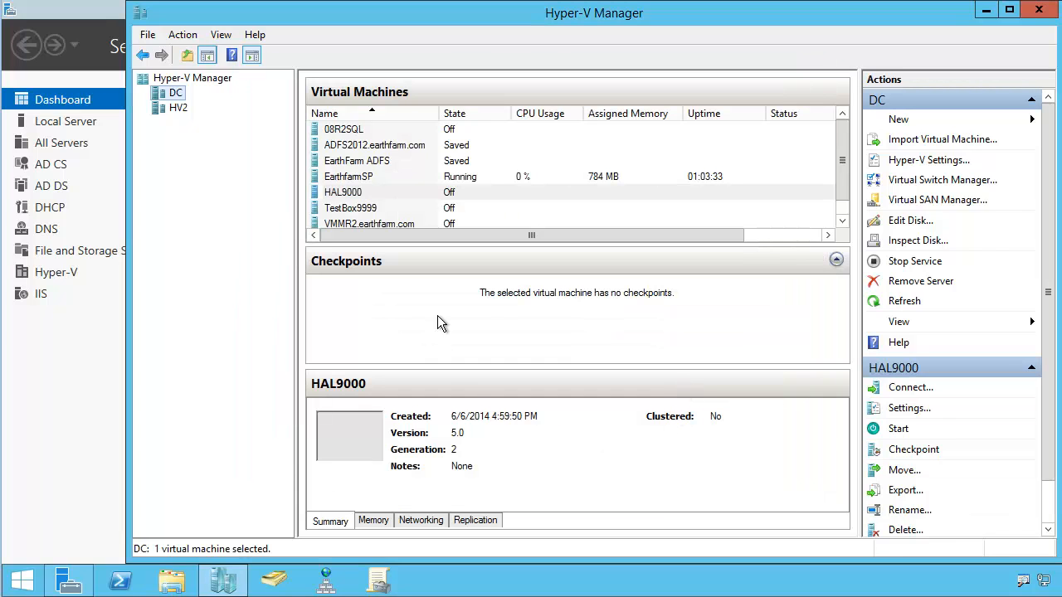
mouse_move(407, 265)
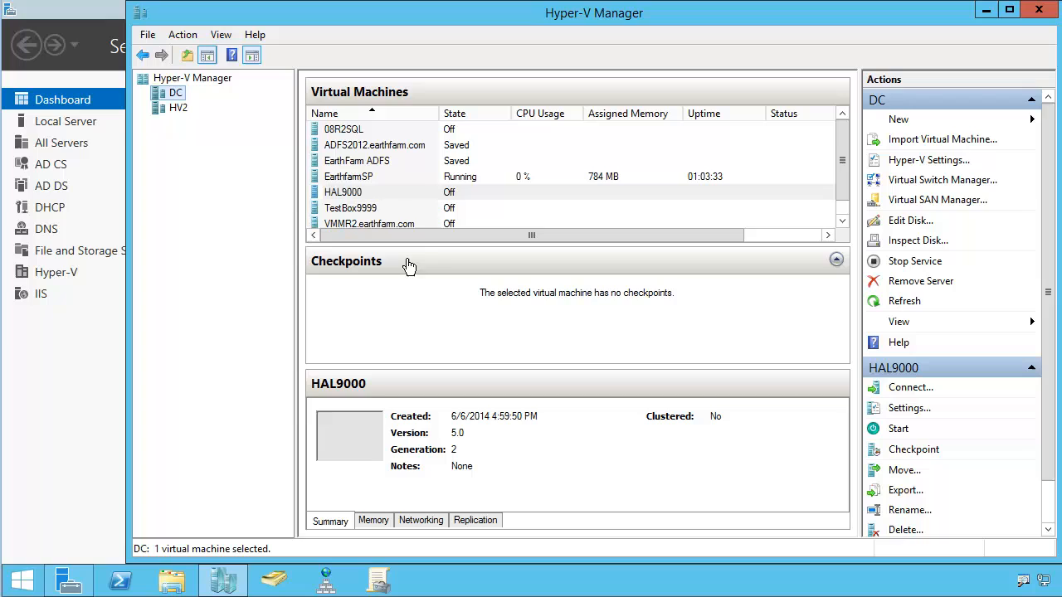
click(342, 192)
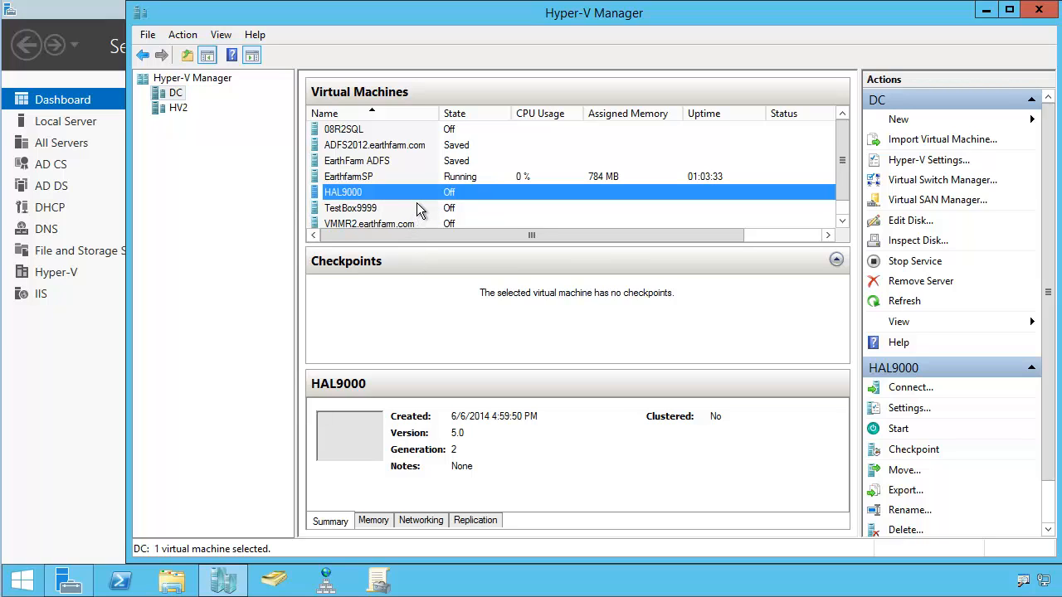
- Connect to HAL9000, start it, and continue past the Windows Setup language screen to product key entry
click(910, 388)
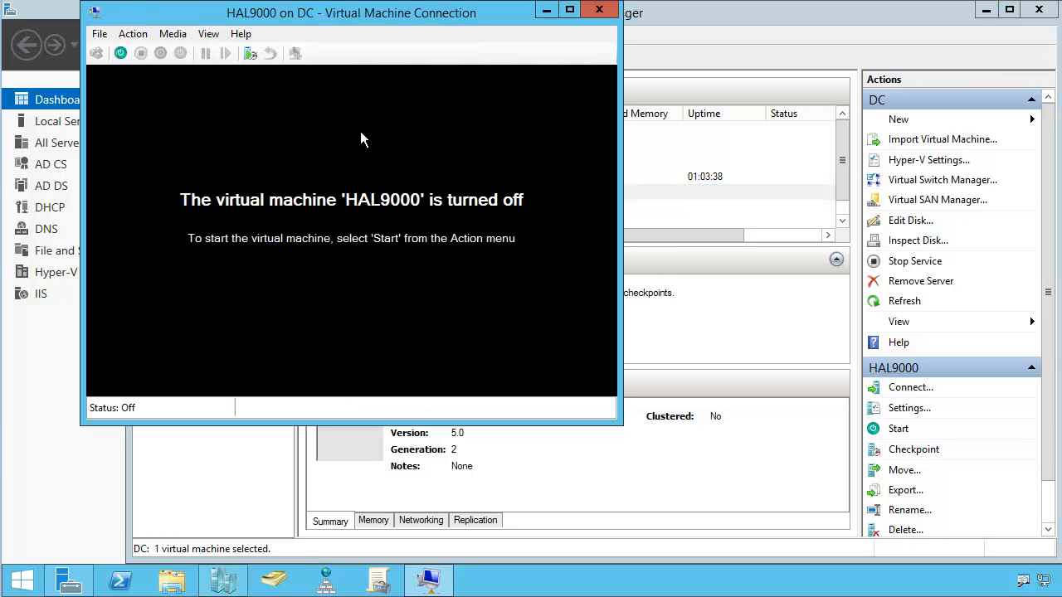
mouse_move(471, 248)
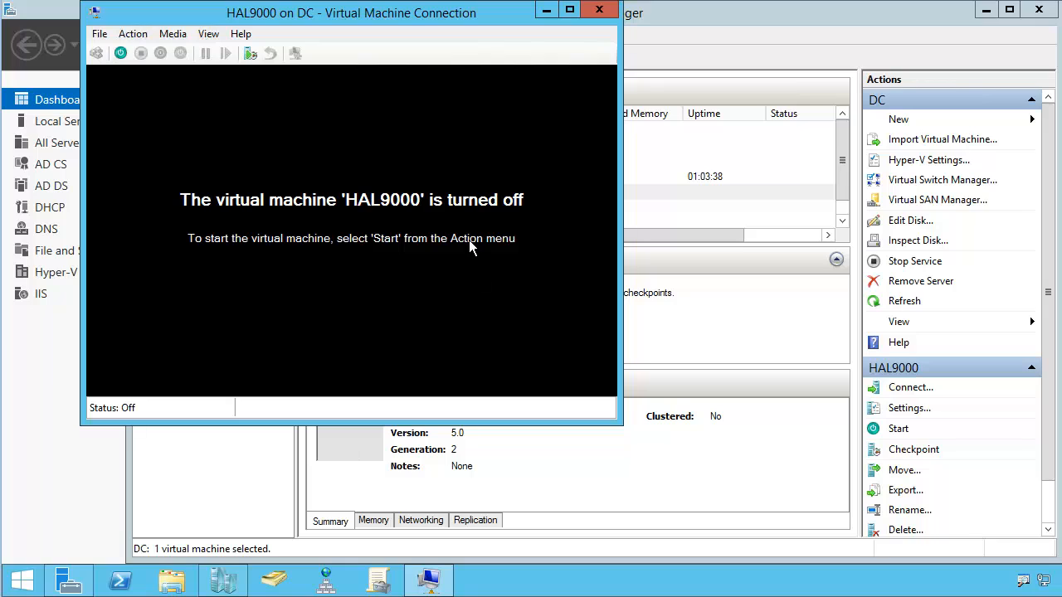
mouse_move(332, 199)
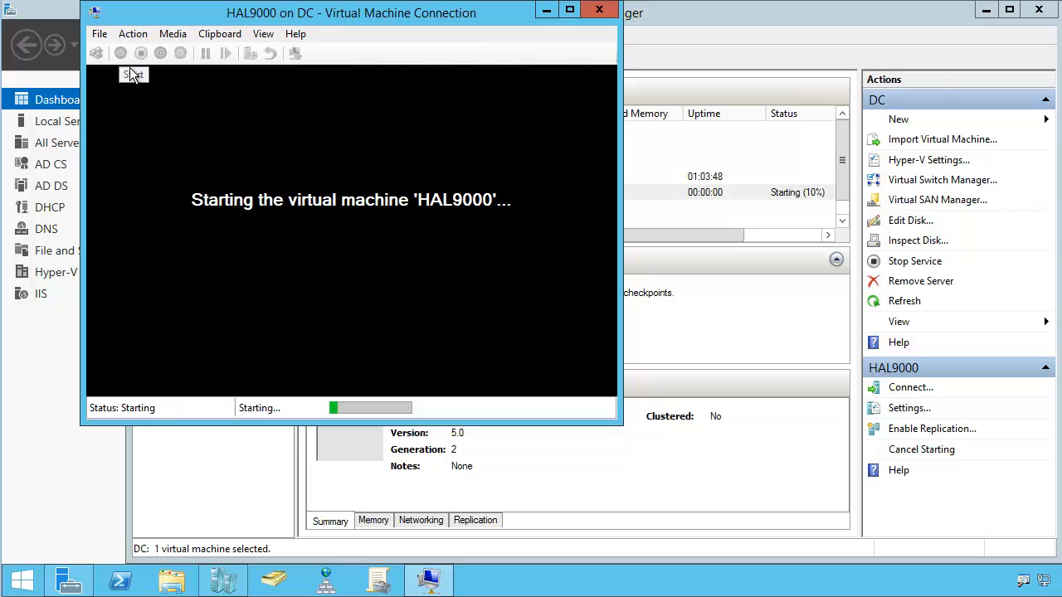
click(569, 10)
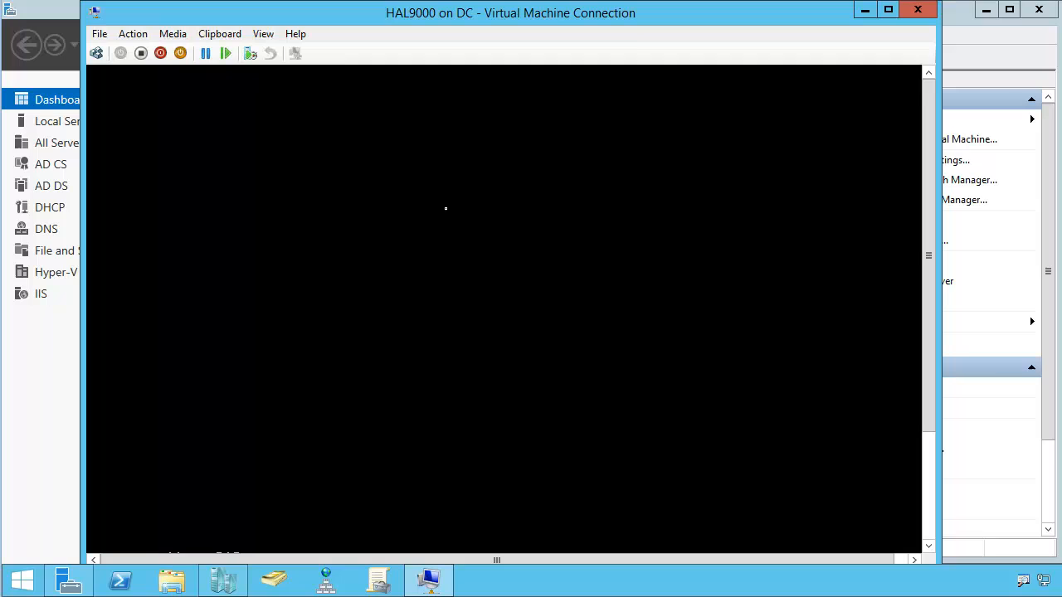
mouse_move(505, 225)
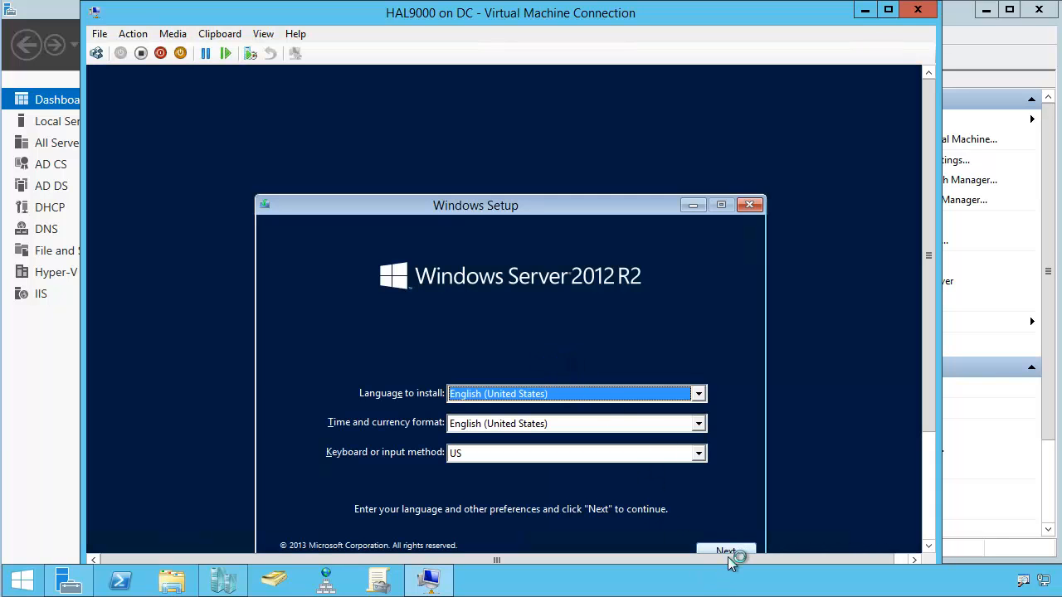
click(727, 551)
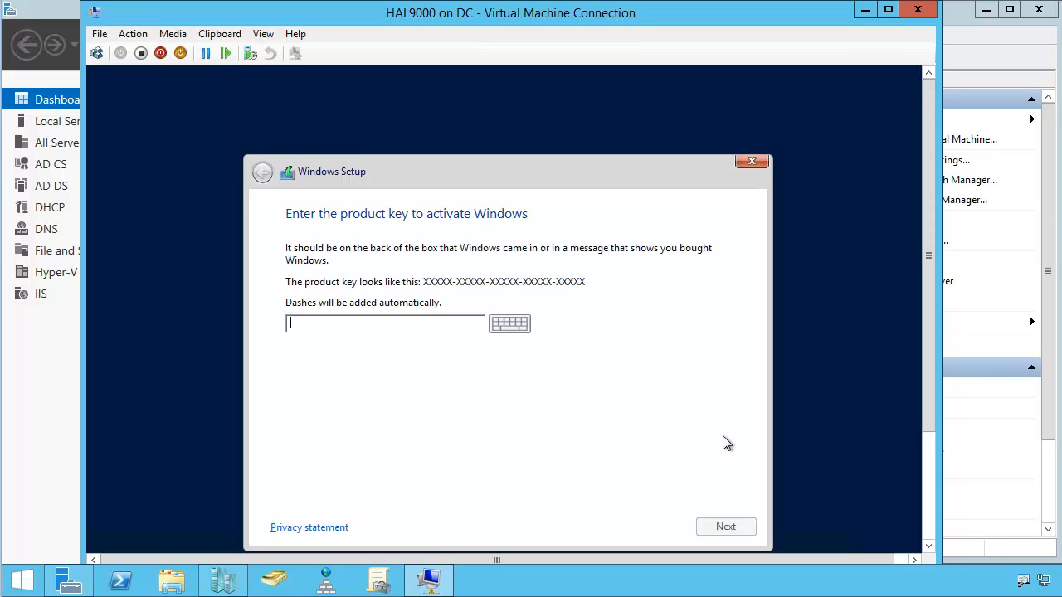
mouse_move(836, 76)
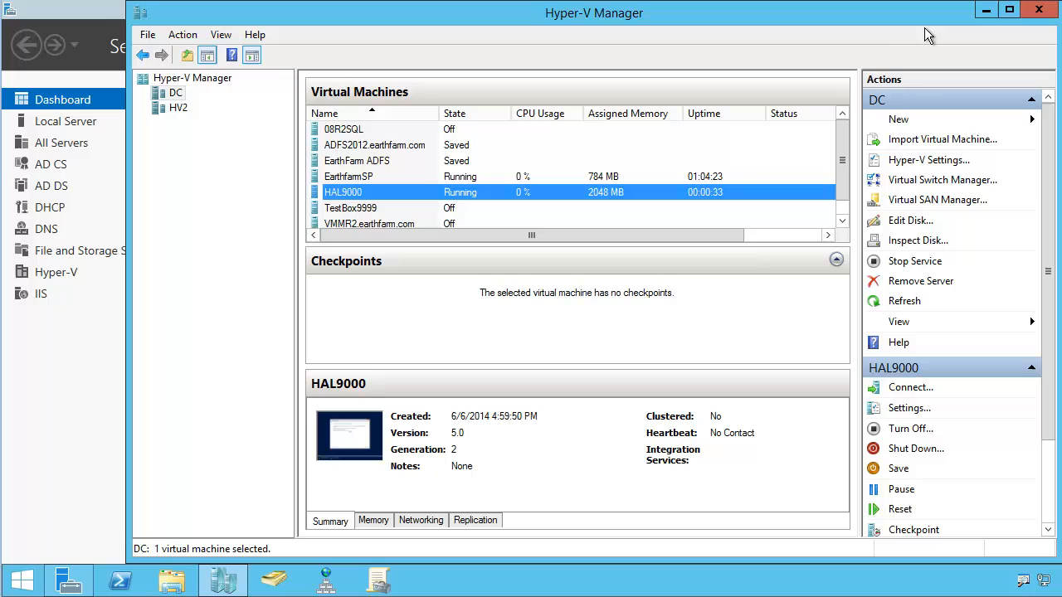
mouse_move(378, 465)
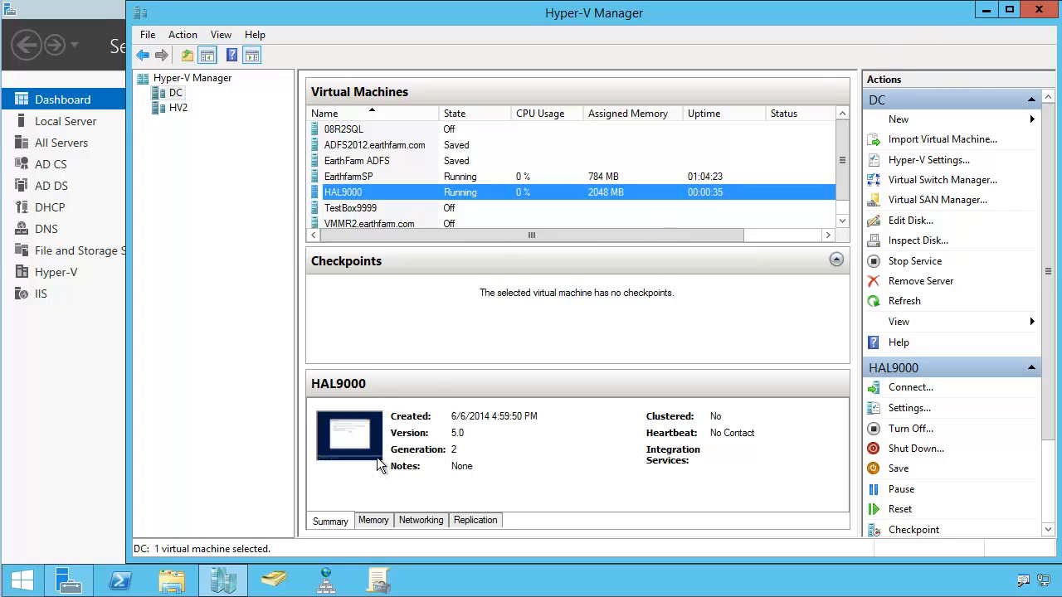
mouse_move(508, 428)
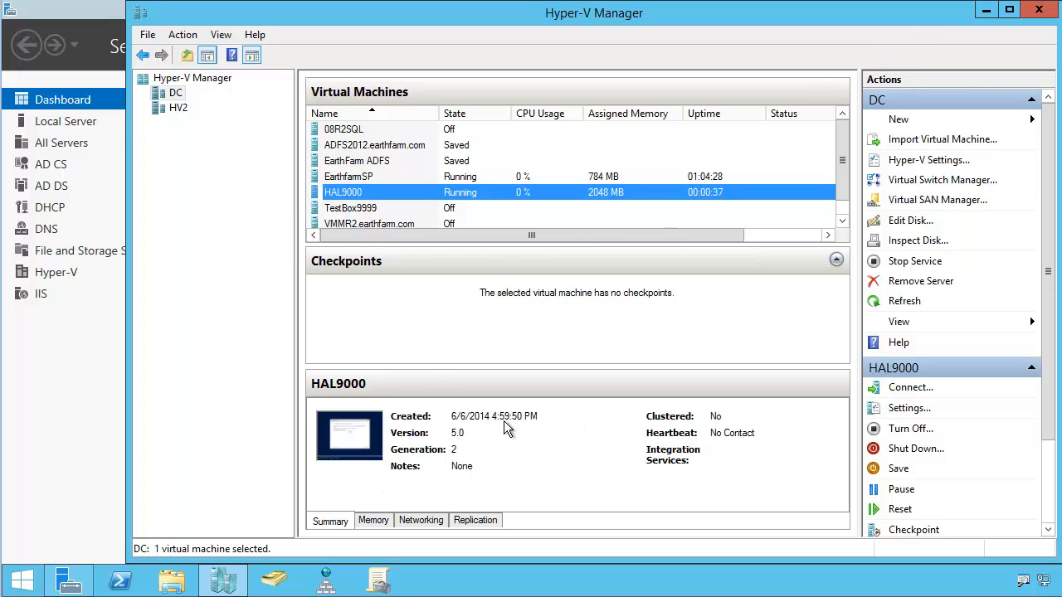
click(371, 521)
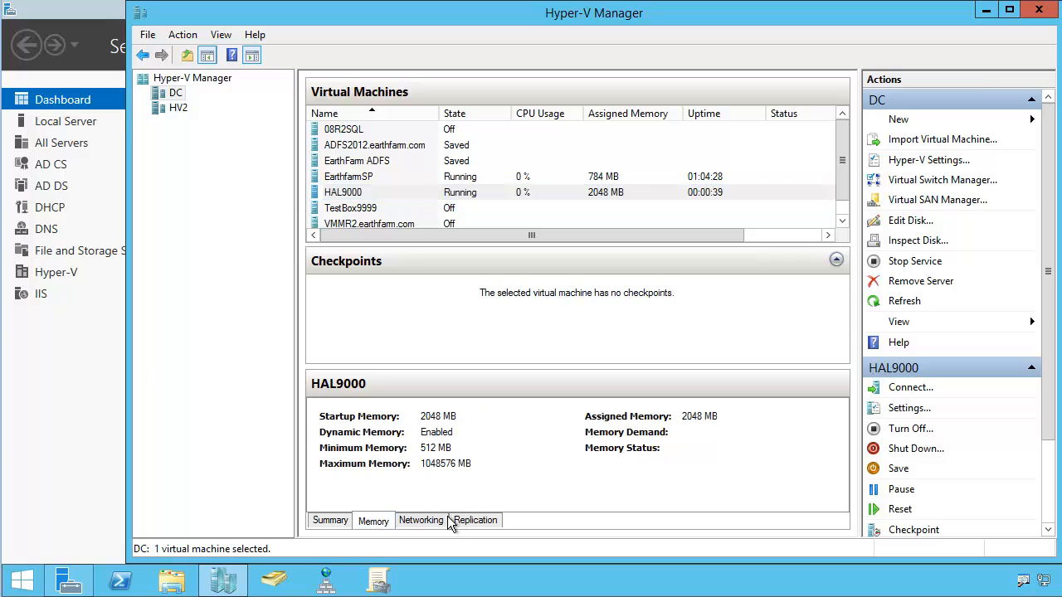
mouse_move(451, 497)
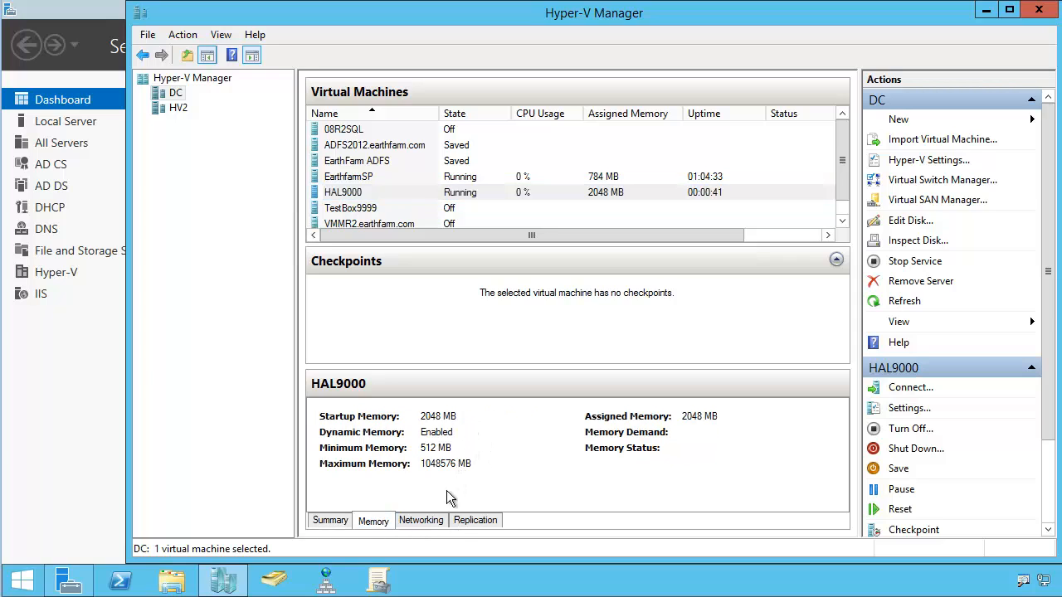
click(421, 521)
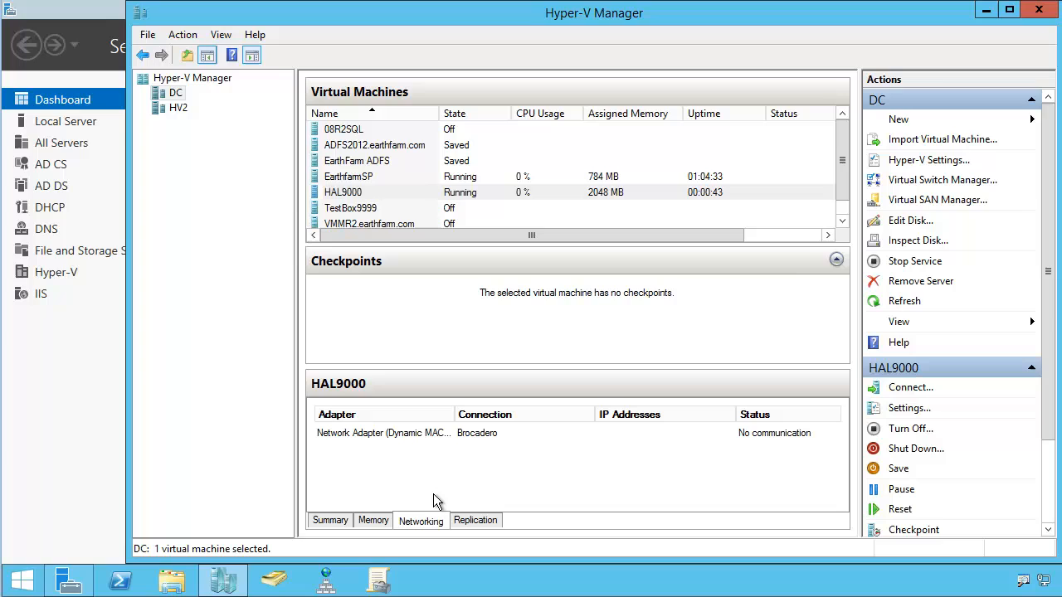
mouse_move(468, 468)
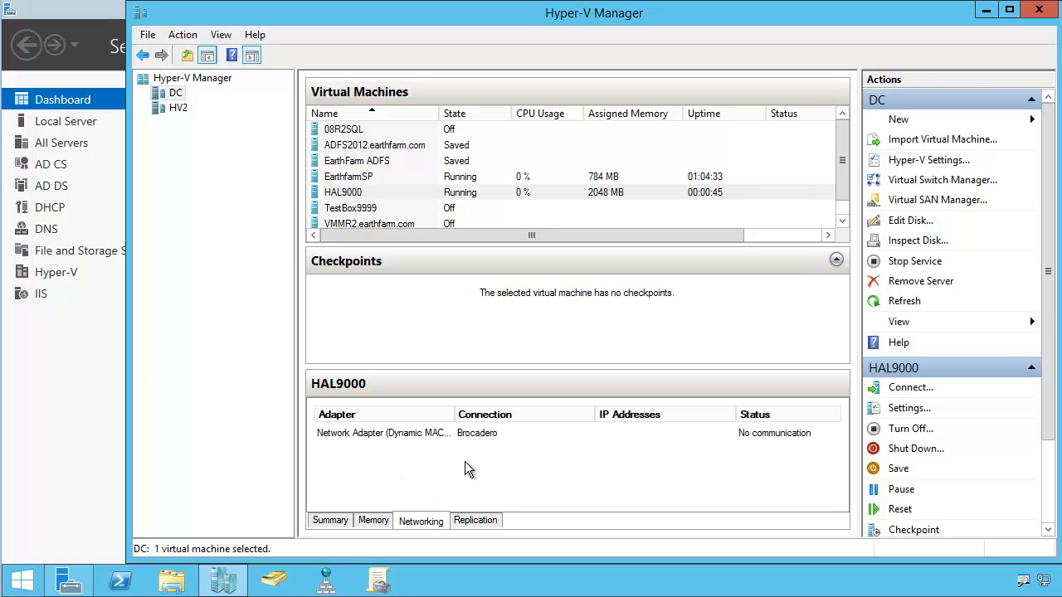
click(328, 521)
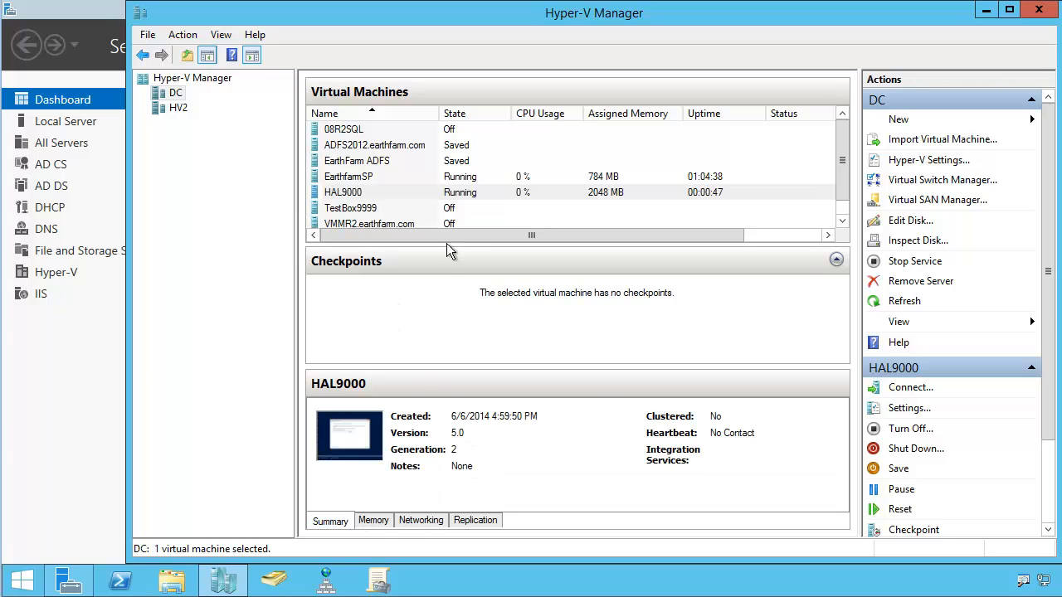
click(344, 193)
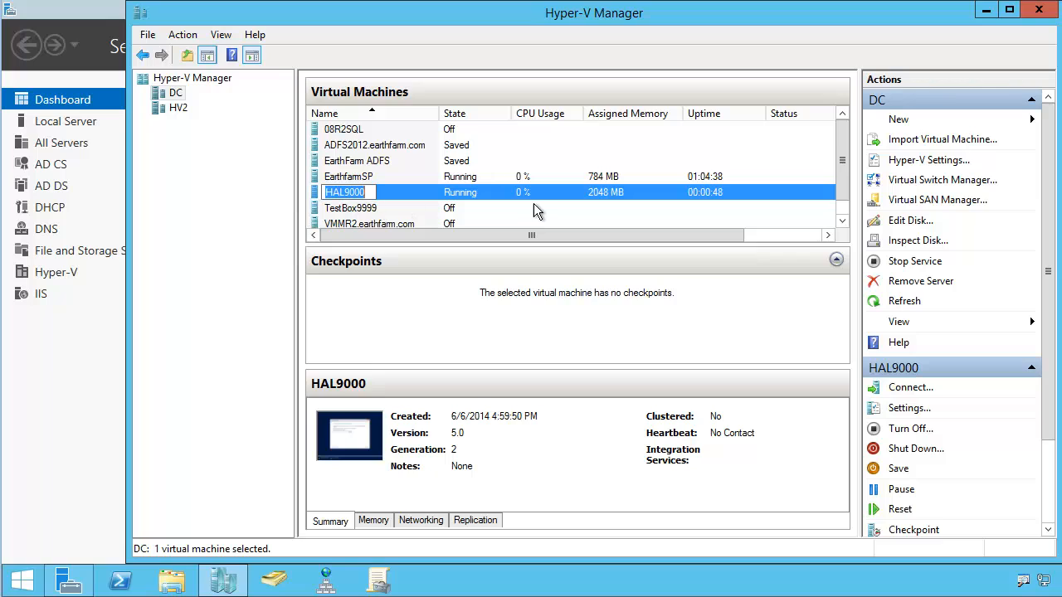
mouse_move(734, 210)
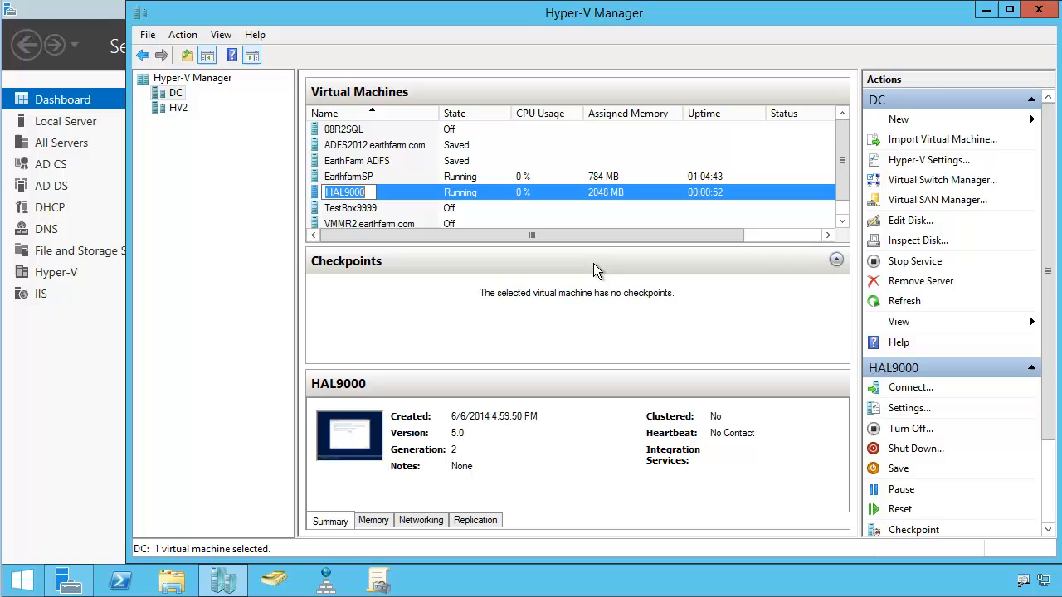
mouse_move(430, 209)
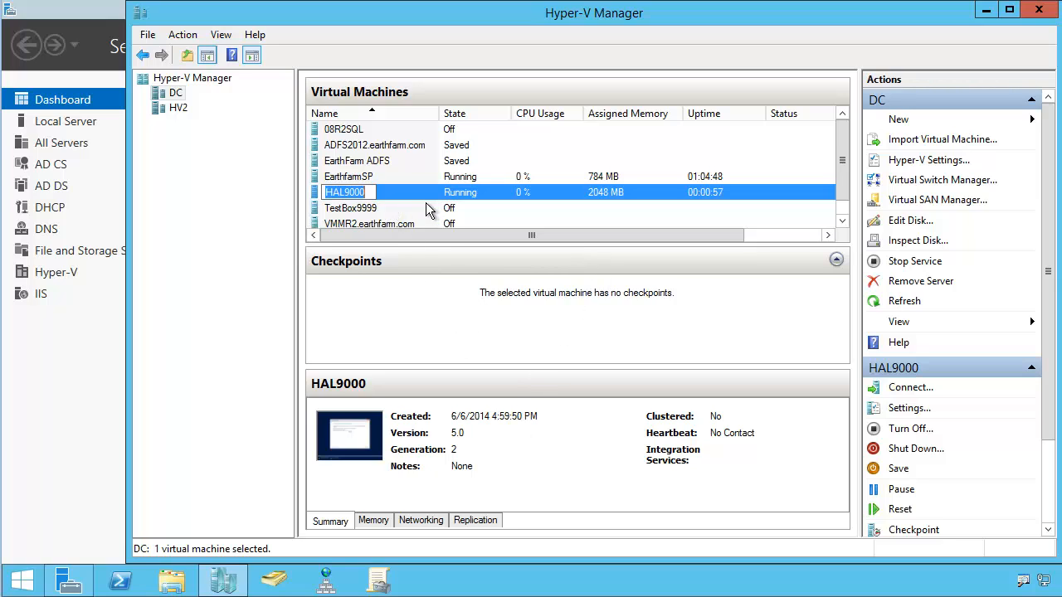
- Bring up the context menu of actions for the running HAL9000 VM
right_click(374, 193)
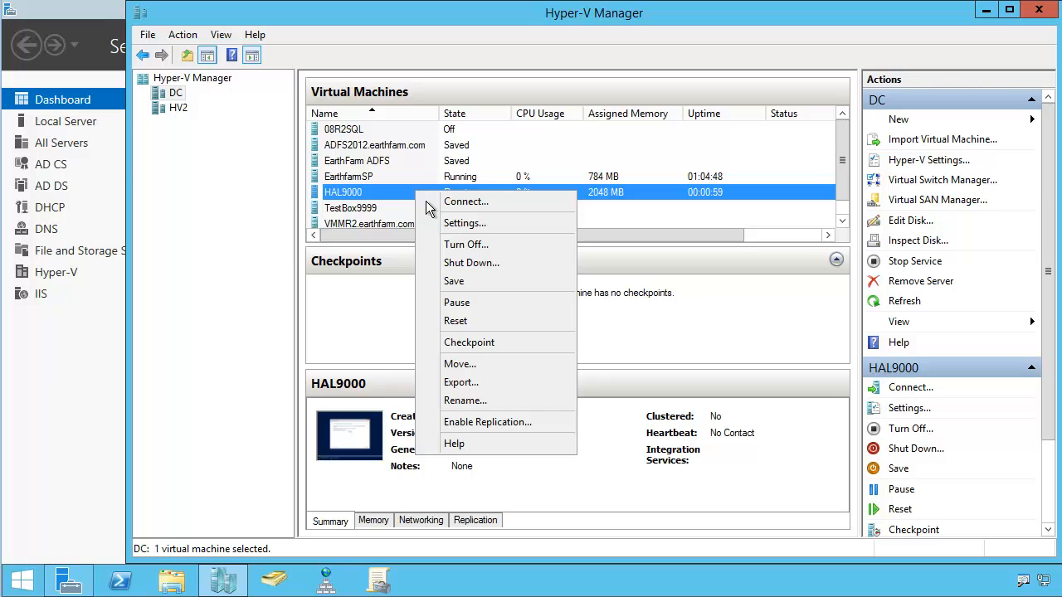
mouse_move(471, 262)
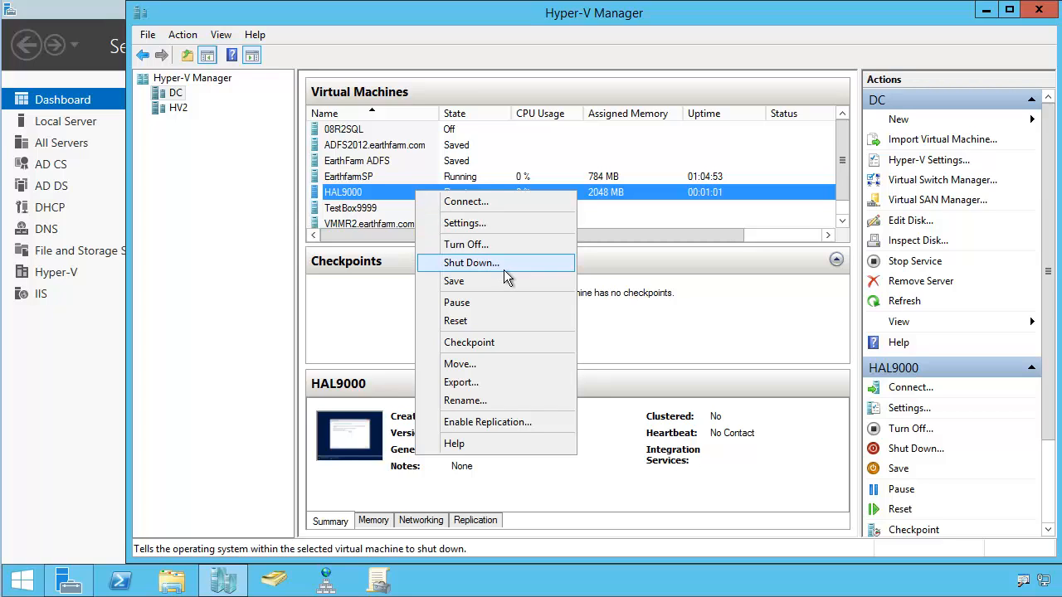
mouse_move(511, 284)
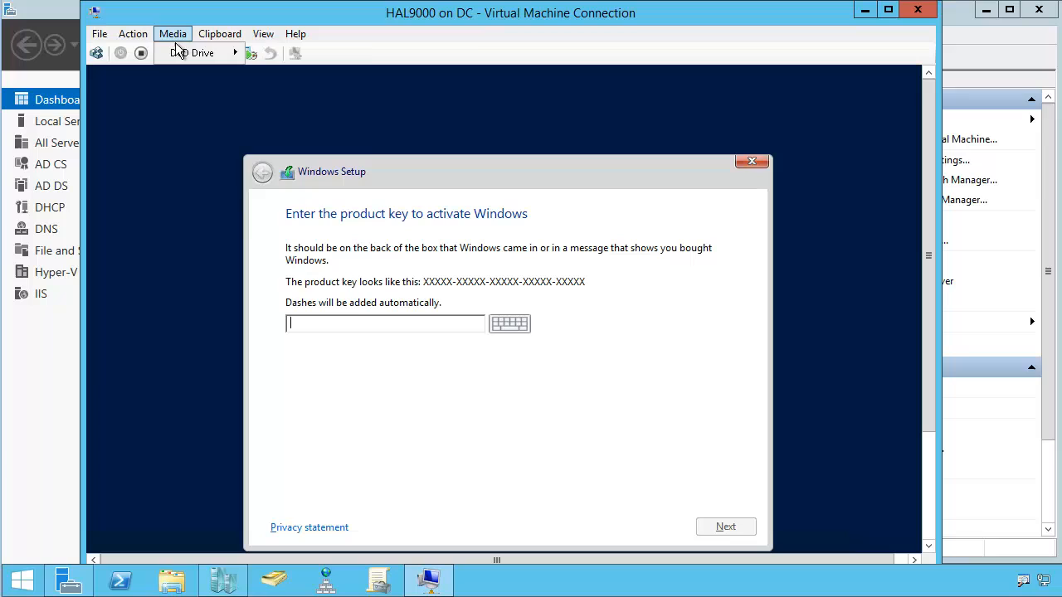
- Show the Virtual Machine Connection Action menu's power and state commands for HAL9000
click(133, 34)
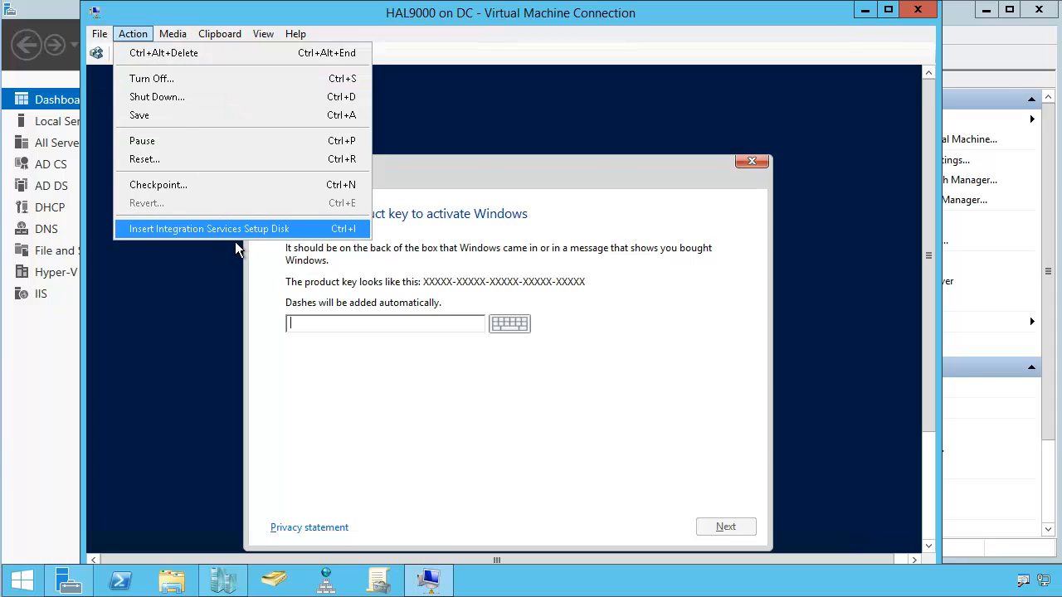
mouse_move(253, 252)
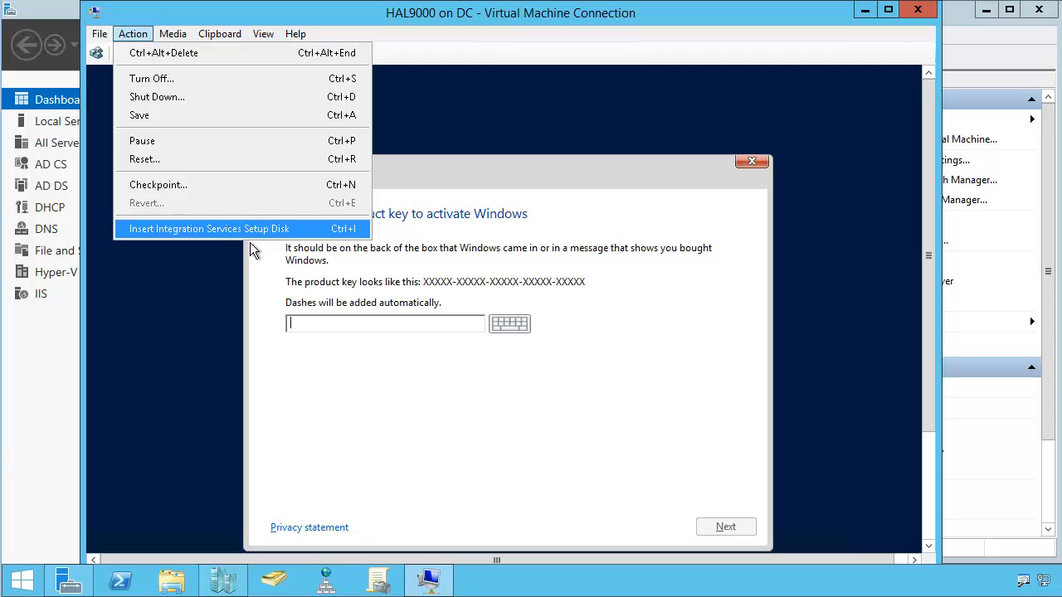
mouse_move(606, 131)
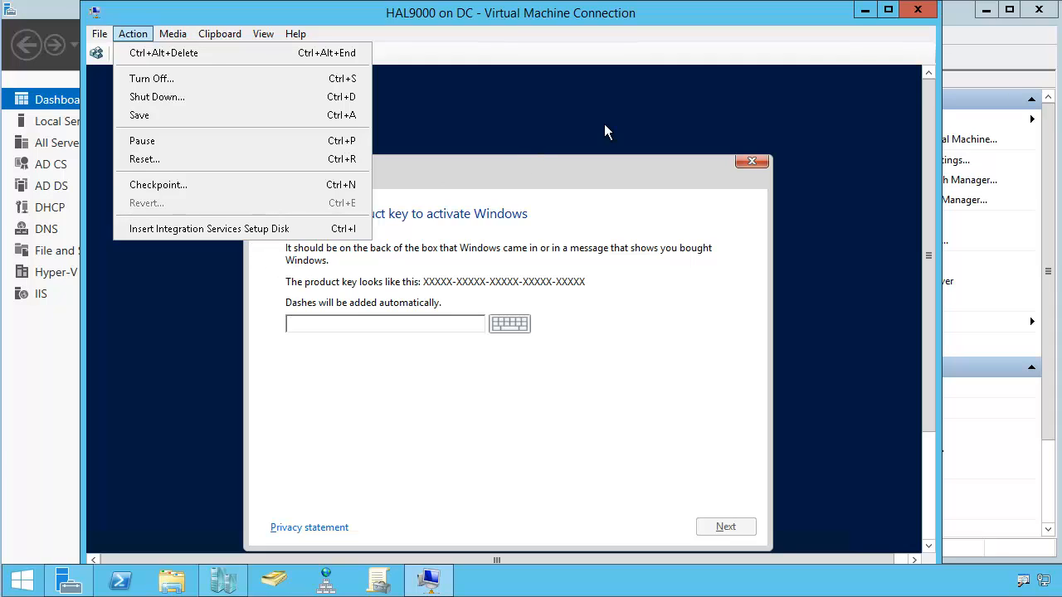
mouse_move(876, 67)
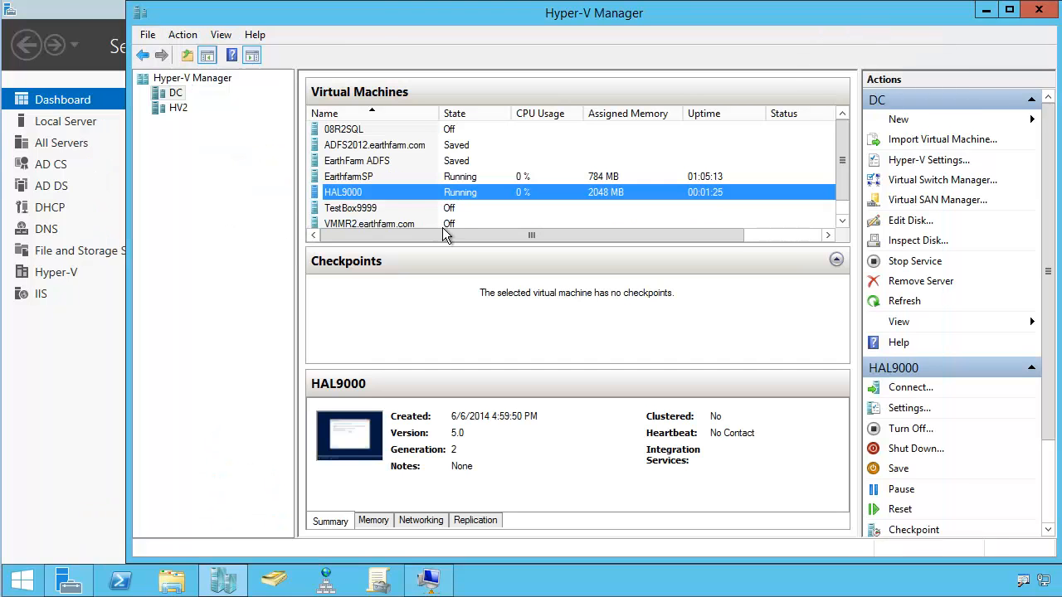
mouse_move(415, 209)
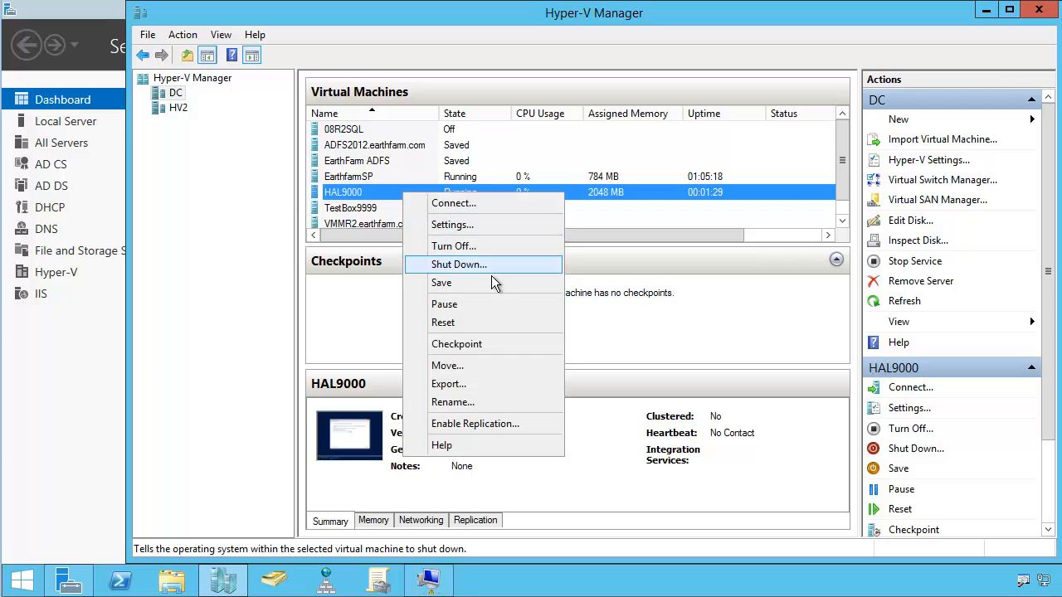
mouse_move(498, 250)
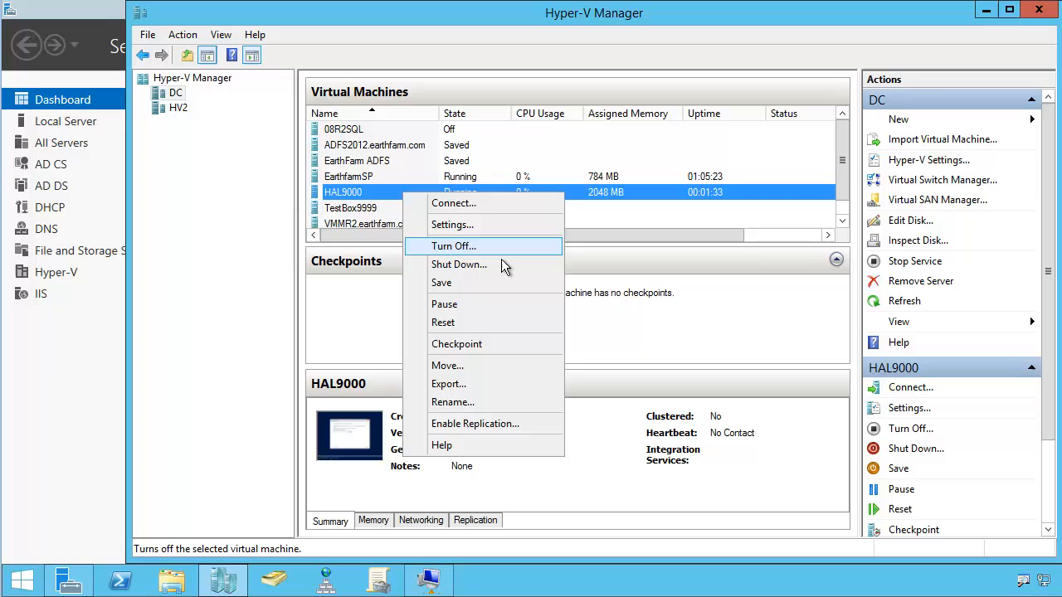
mouse_move(502, 304)
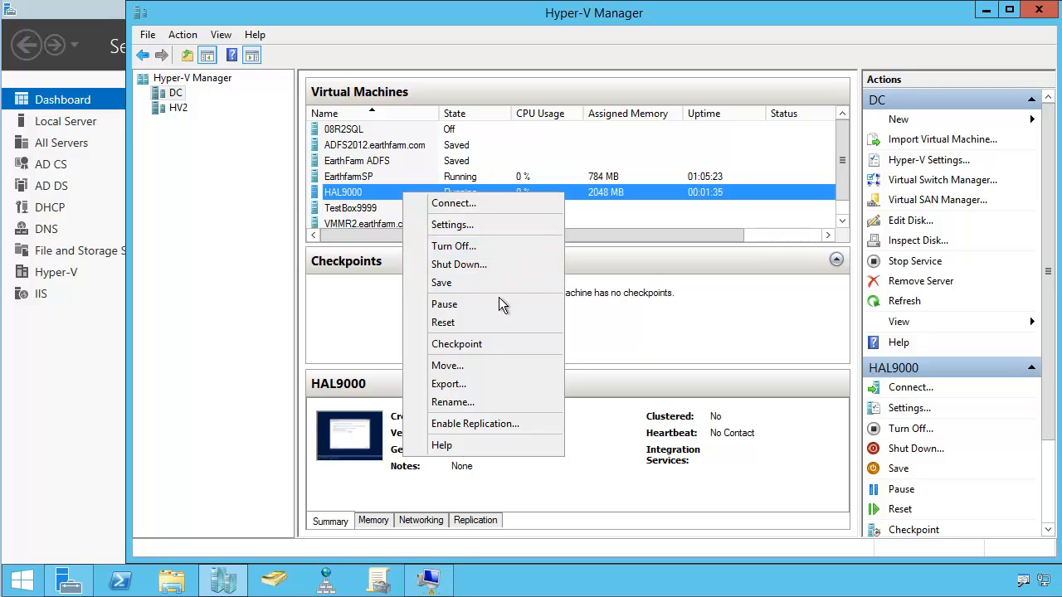
mouse_move(442, 282)
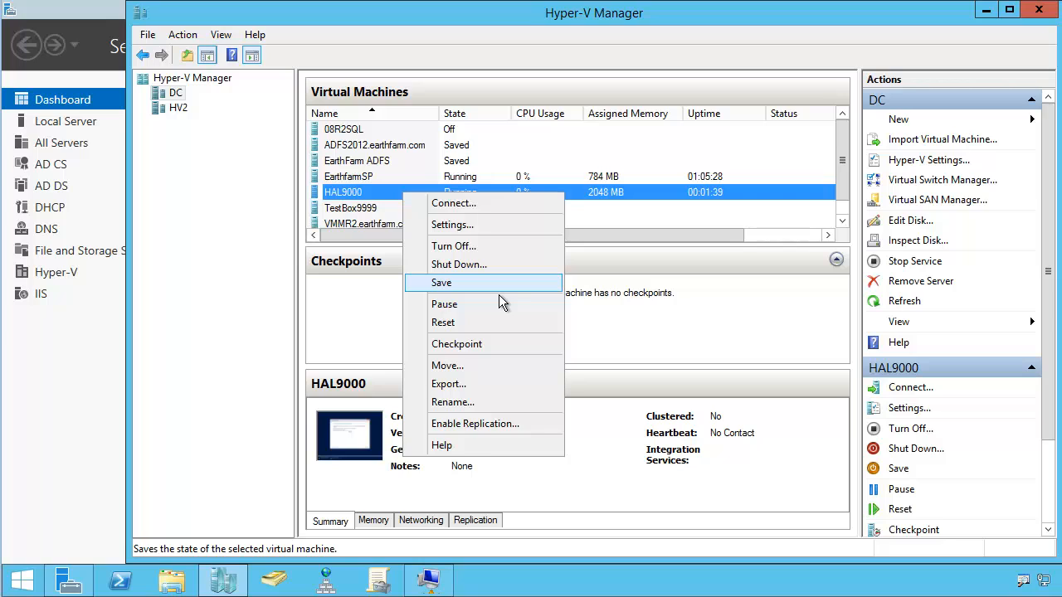
- Save the running HAL9000 virtual machine's state from its context menu
click(441, 282)
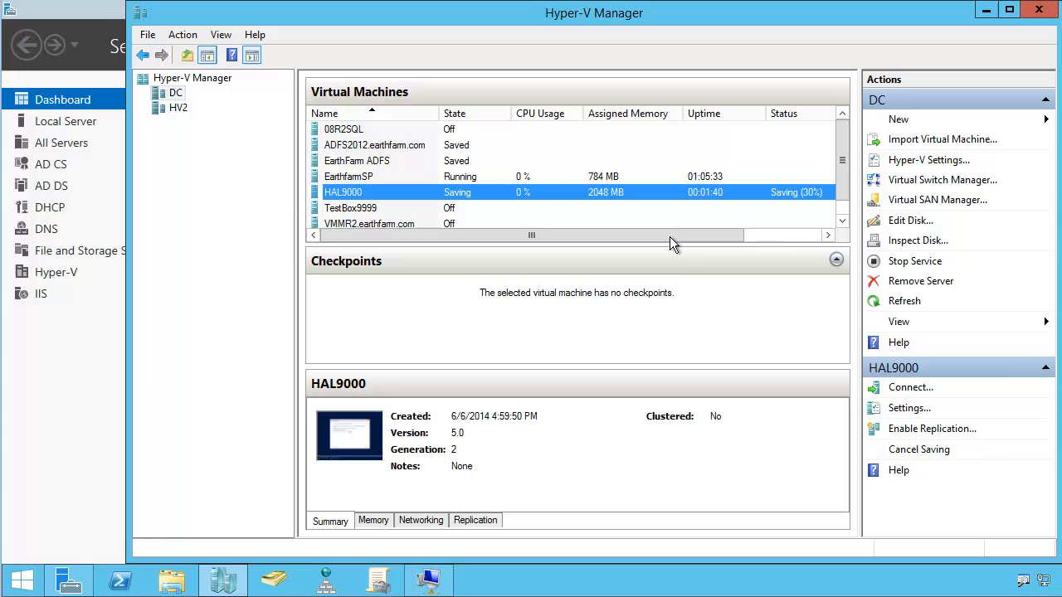
mouse_move(490, 210)
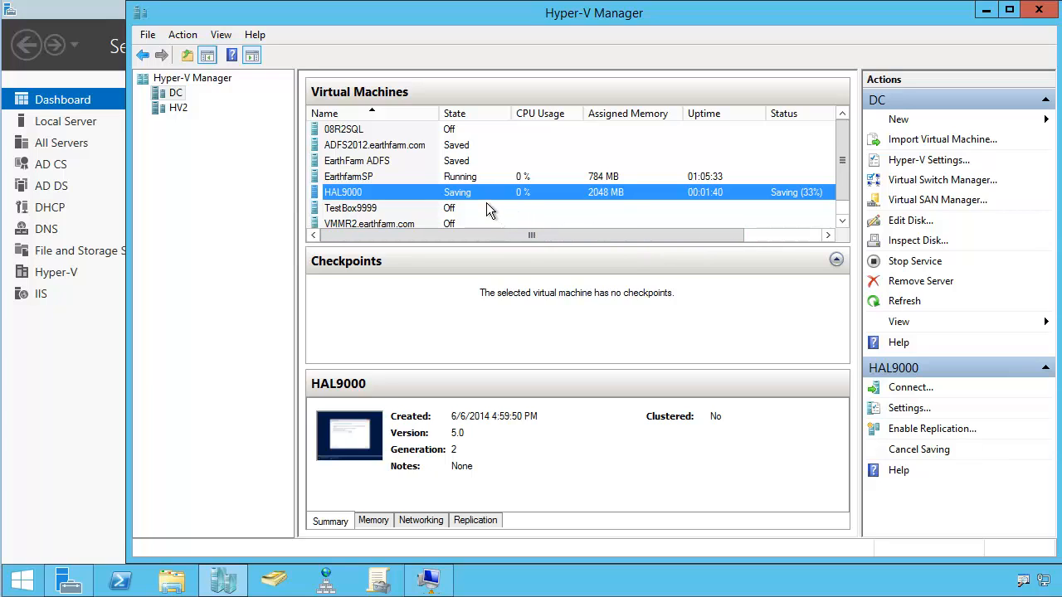